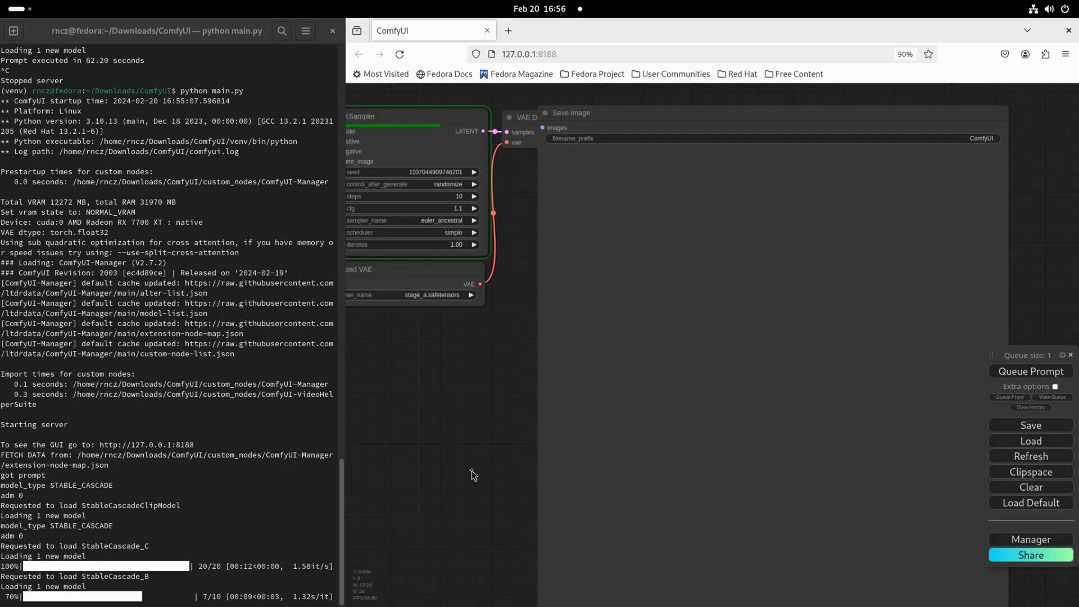
Step: Bring up the GNOME Activities overview from the browser running ComfyUI
key(Super)
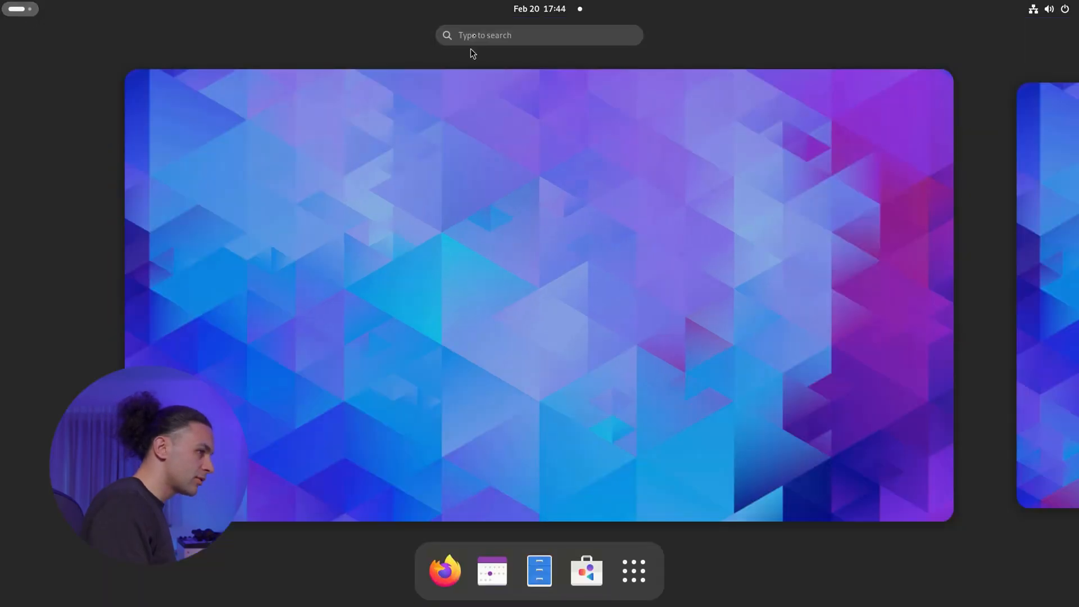
Step: Launch Terminal via the 'cmd' search and return to the overview for the browser
text(cmd)
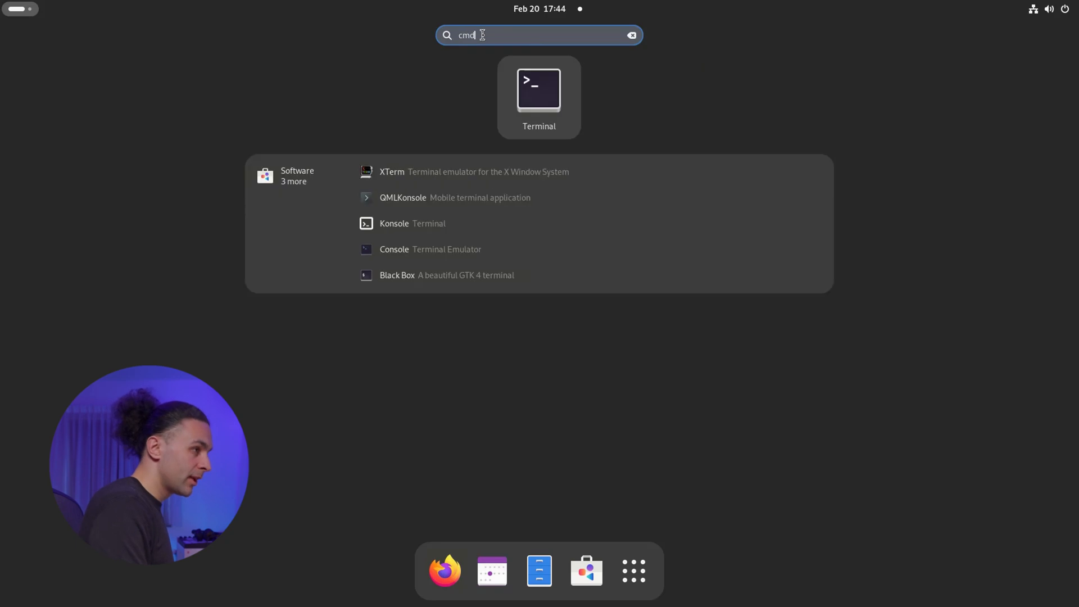
click(538, 90)
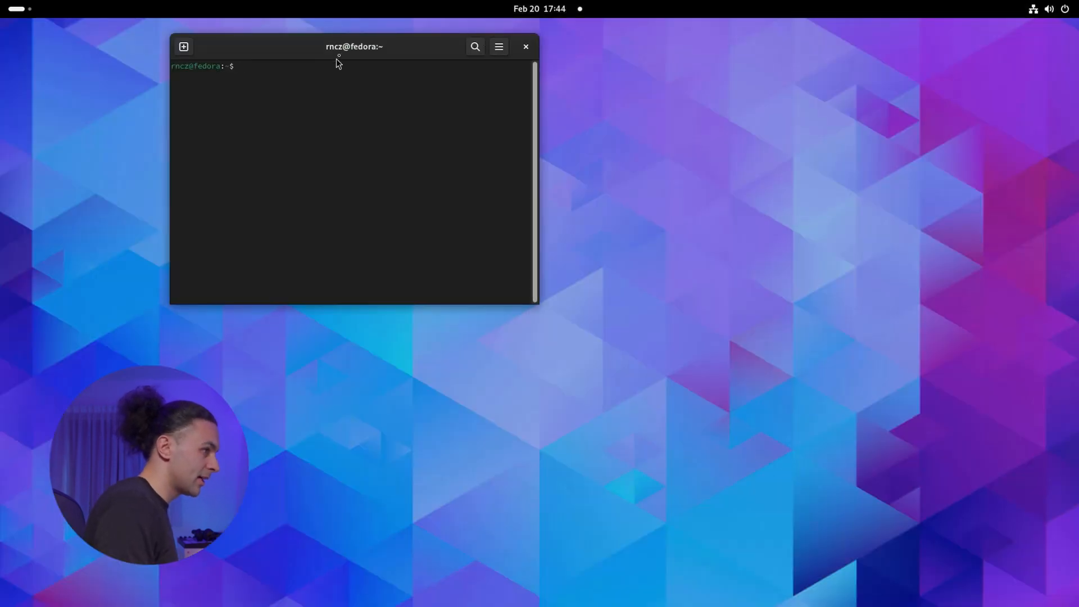
key(Super)
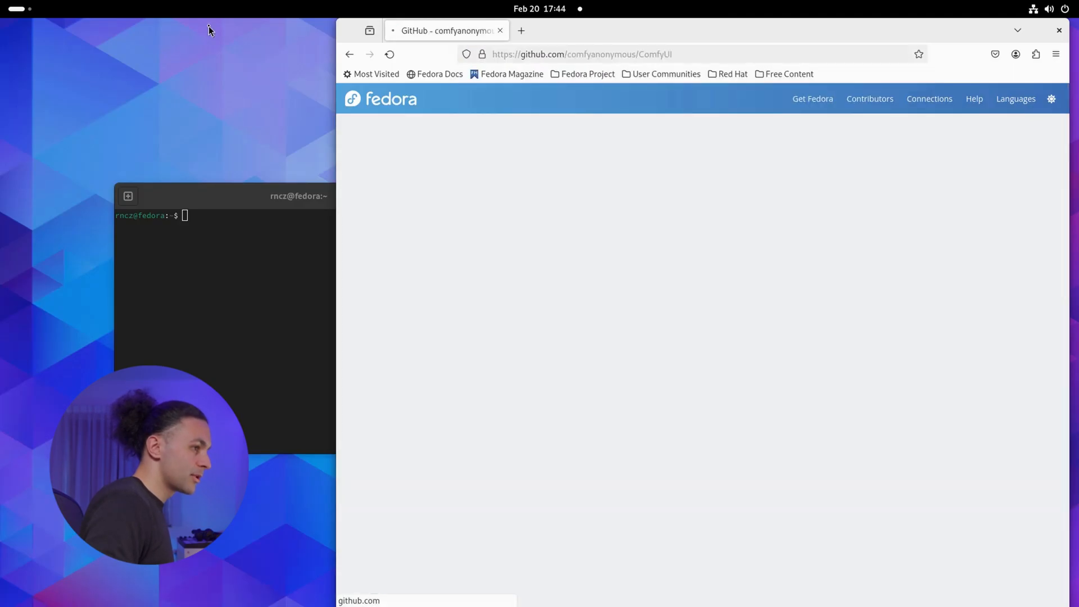
Step: Clone the ComfyUI repository with git and cd into ComfyUI/custom_nodes
click(833, 208)
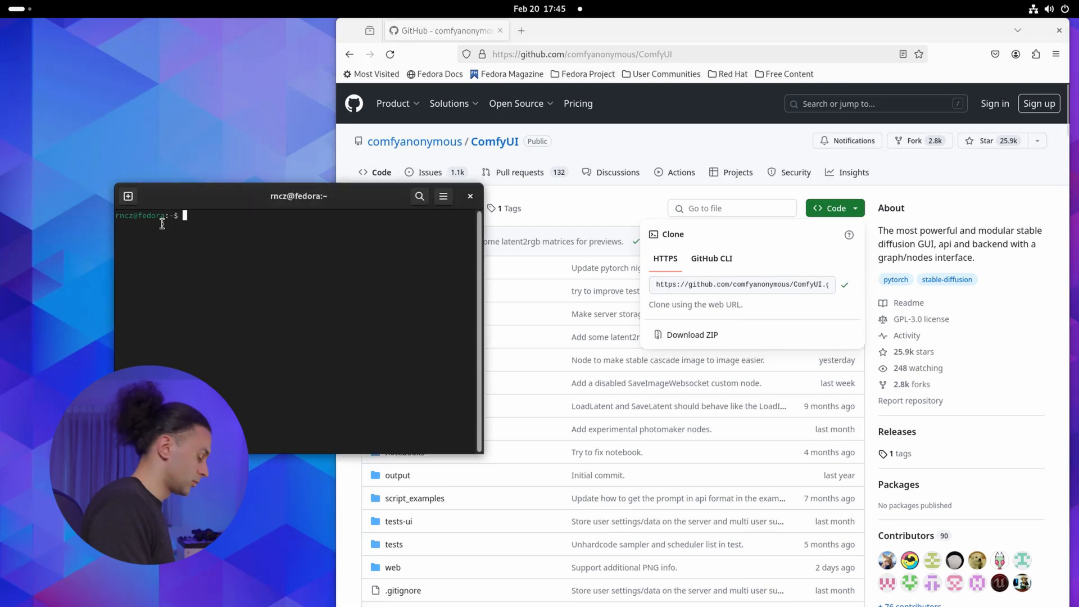
text(git clone)
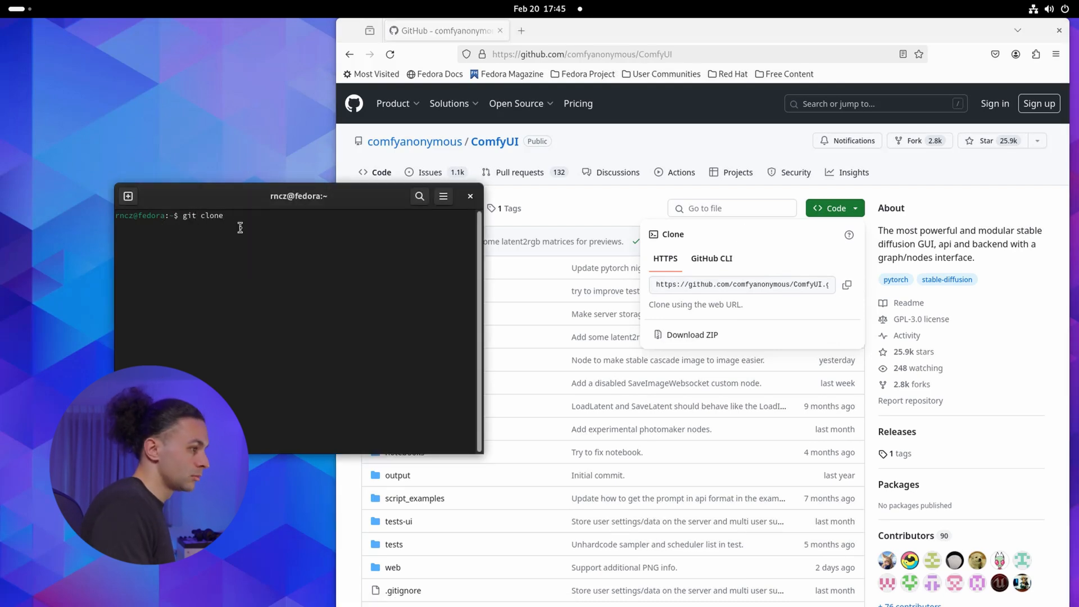
key(Return)
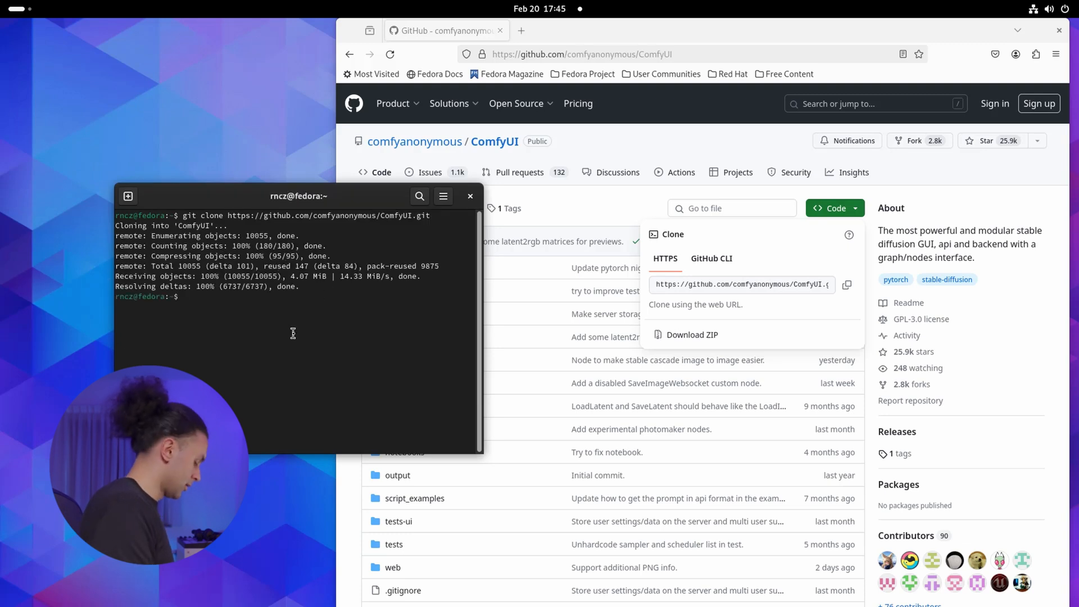
text(cd comfyUI/)
text(cd cust)
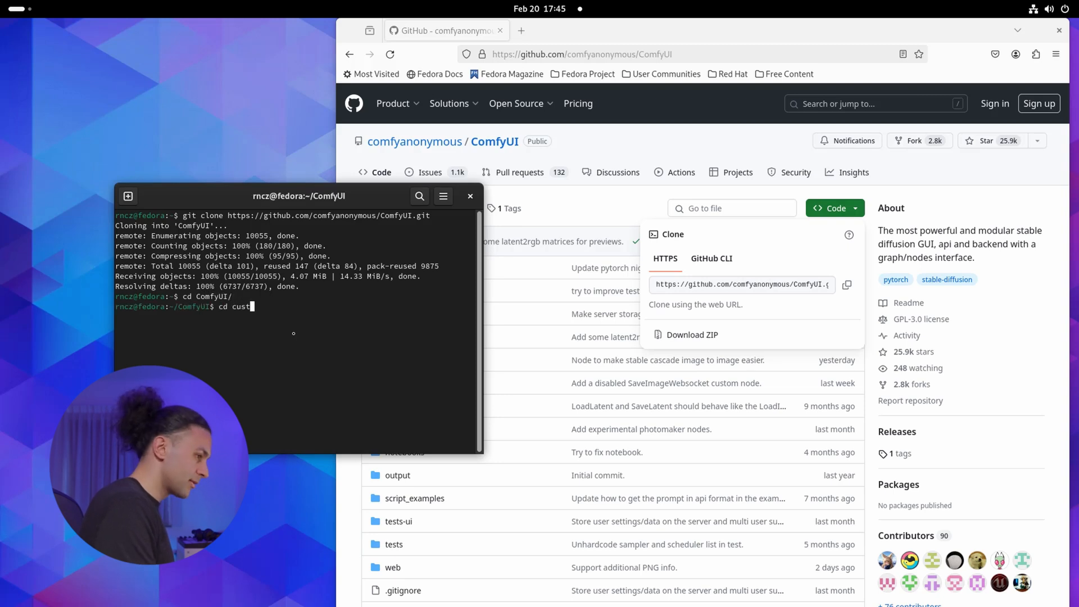
key(Return)
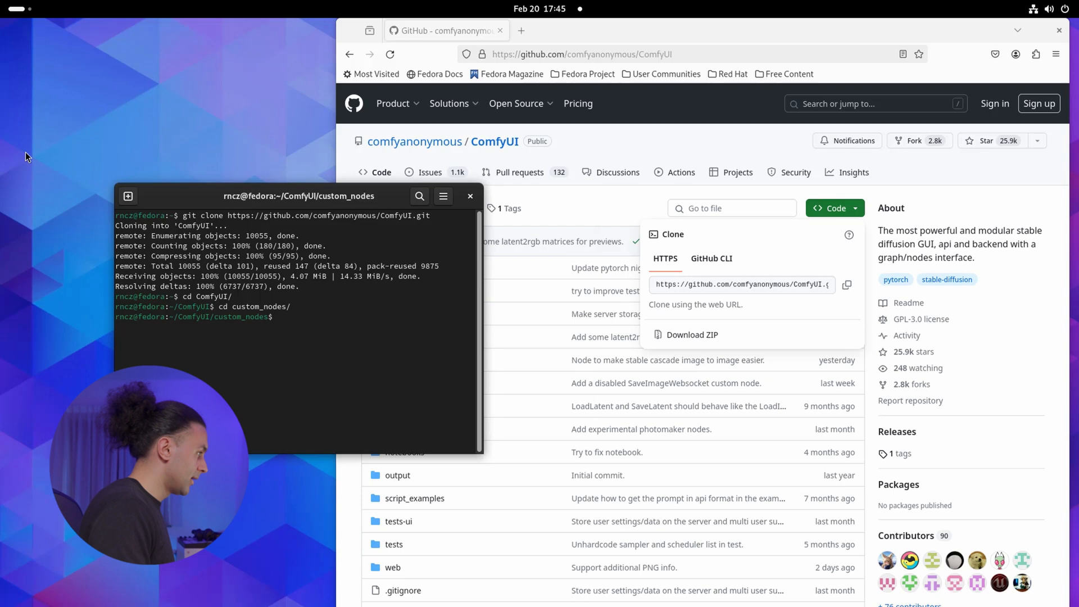
Step: Fetch the ComfyUI-Manager clone URL from GitHub and git clone it into custom_nodes
click(581, 54)
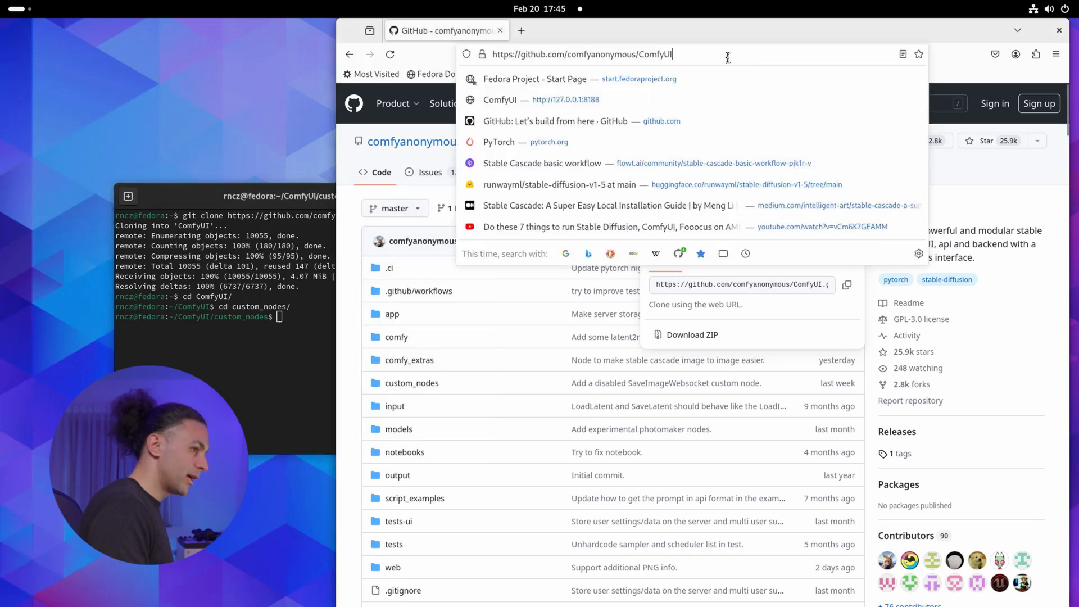
key(Return)
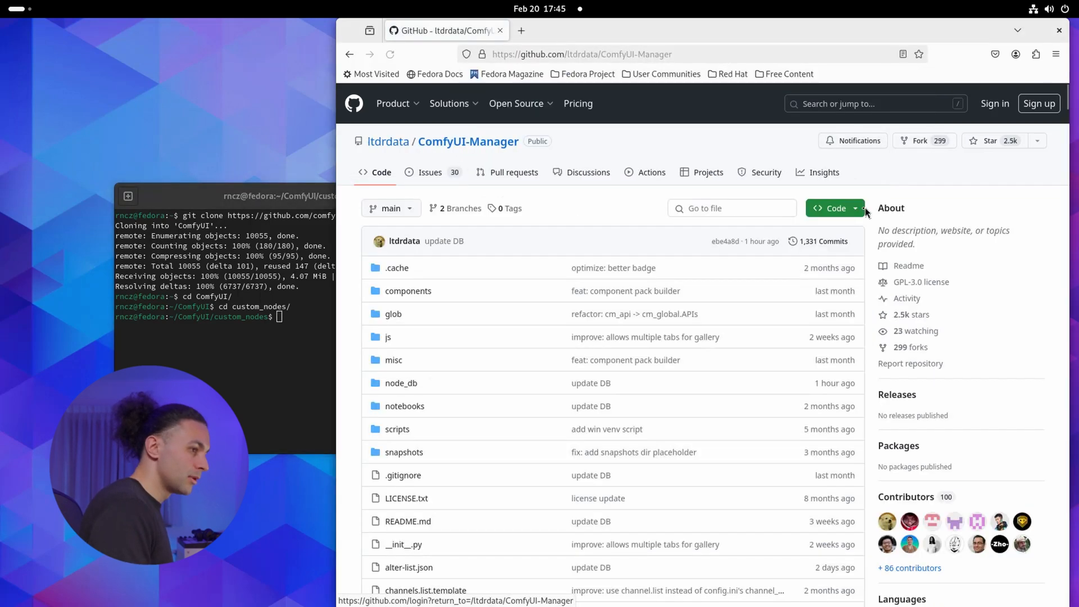
click(833, 208)
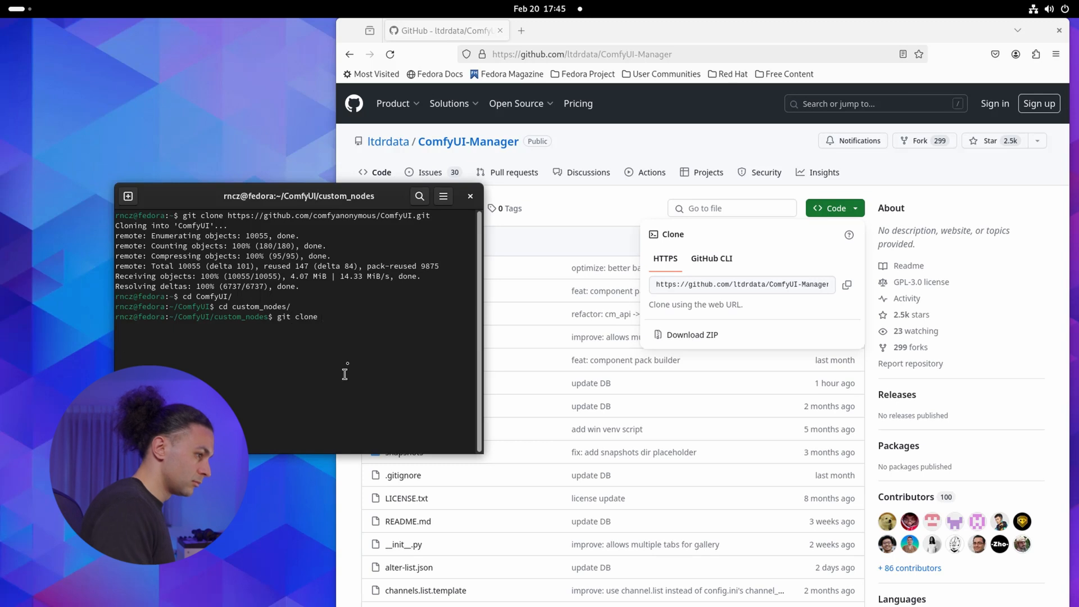
key(Return)
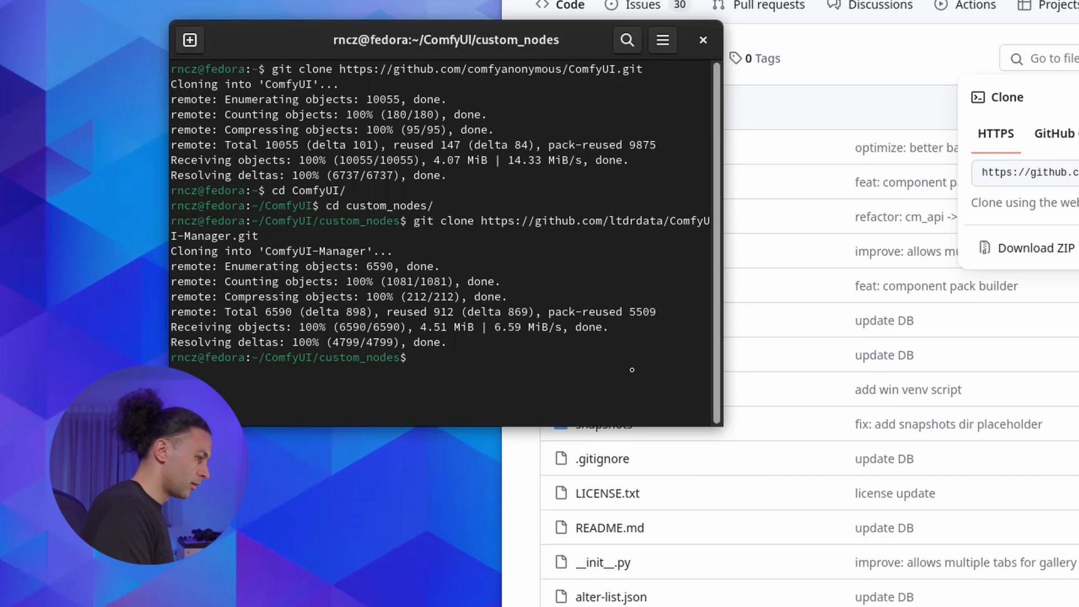
text(cd .)
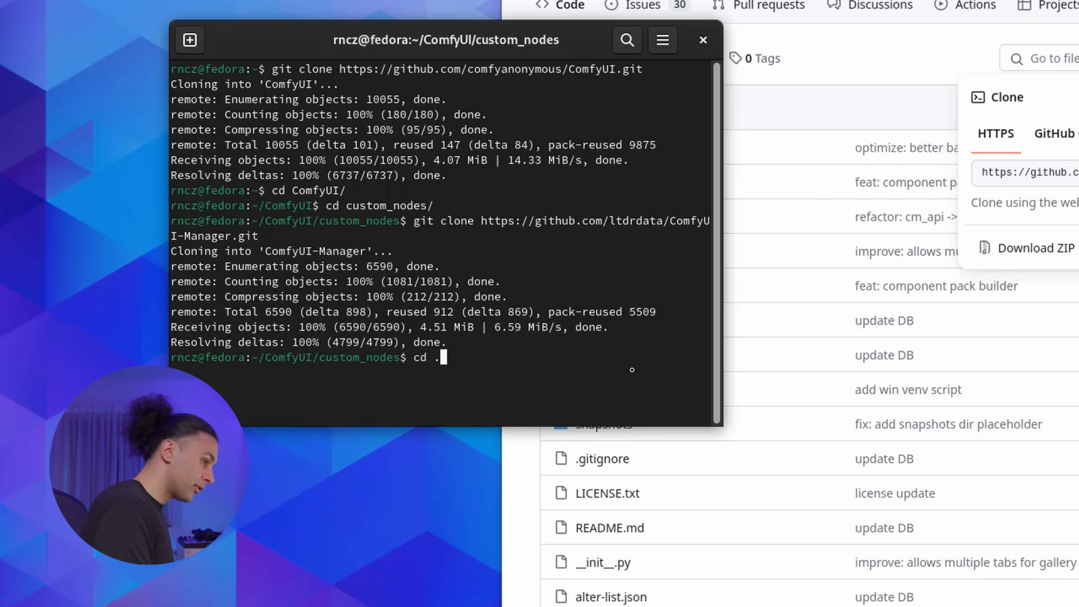
Step: Back in the ComfyUI folder, run cp -r ../my_venv/ . to copy the environment in
key(Return)
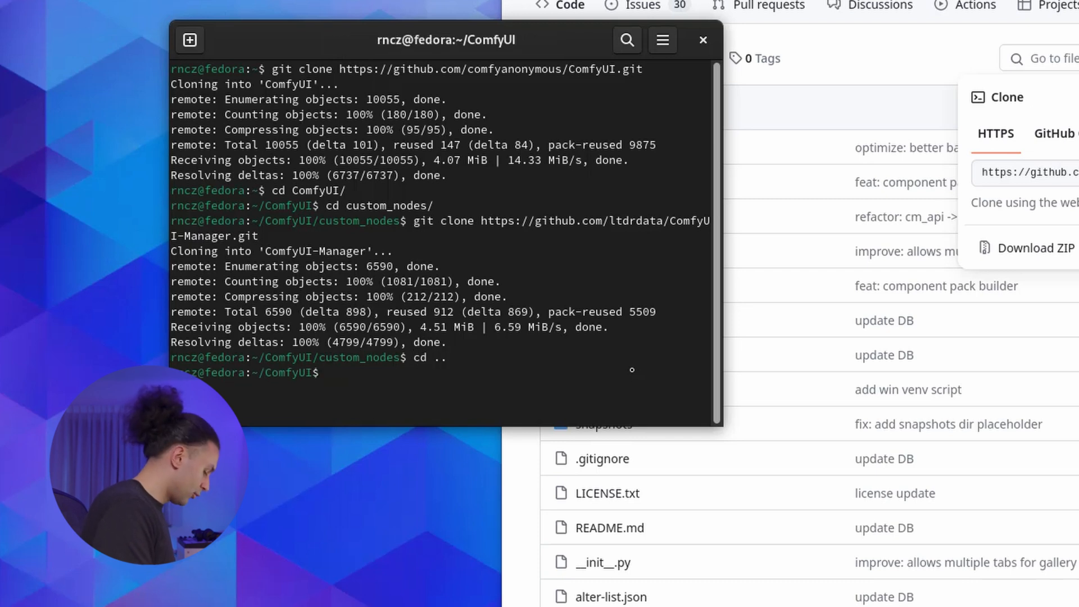
text(cp -r)
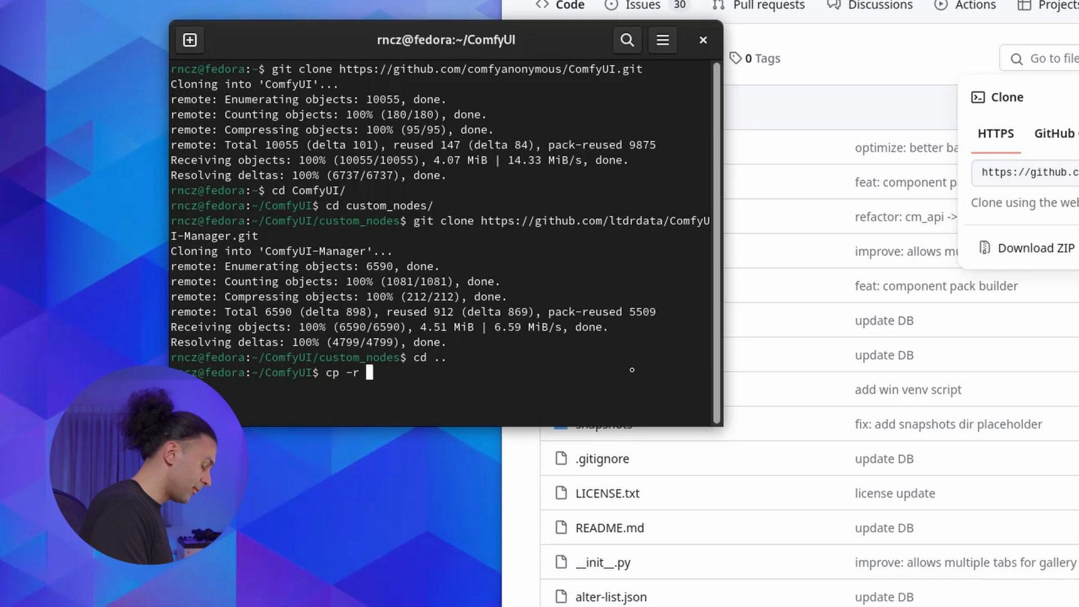
text(../)
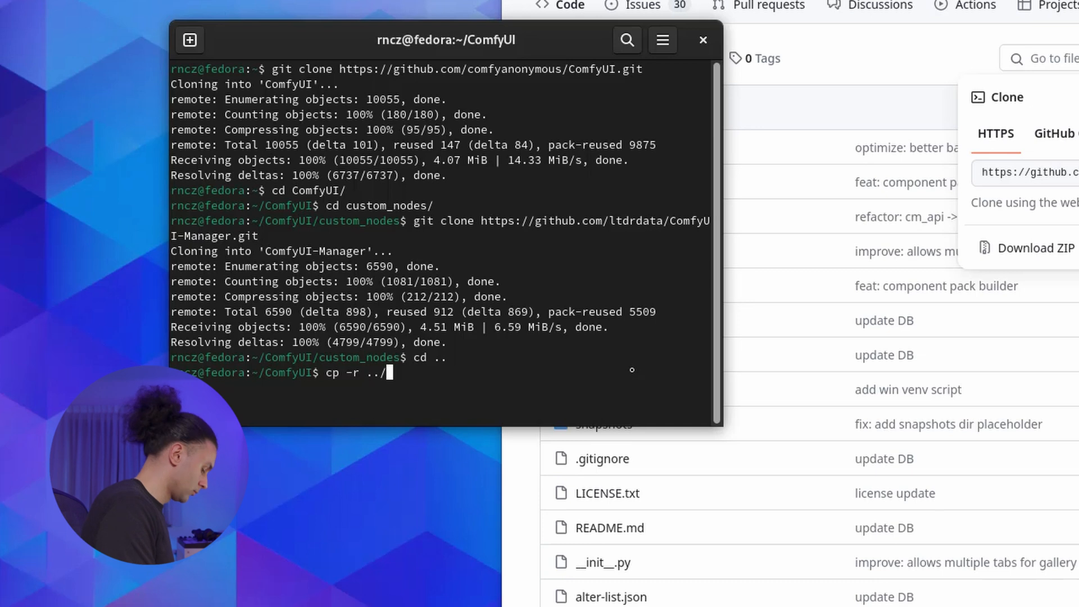
text(my_venv/)
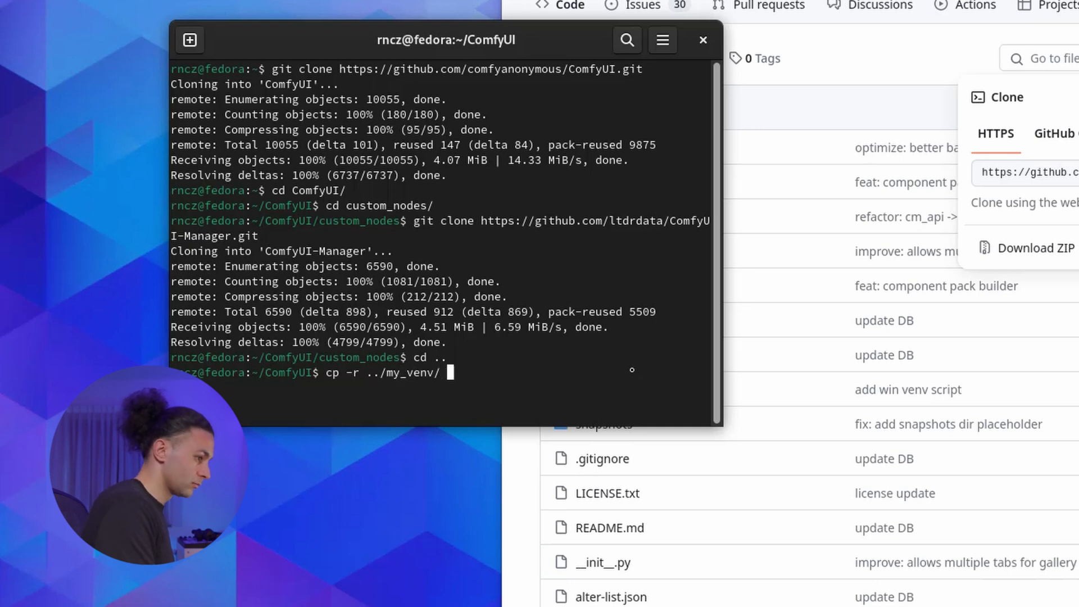
text(.)
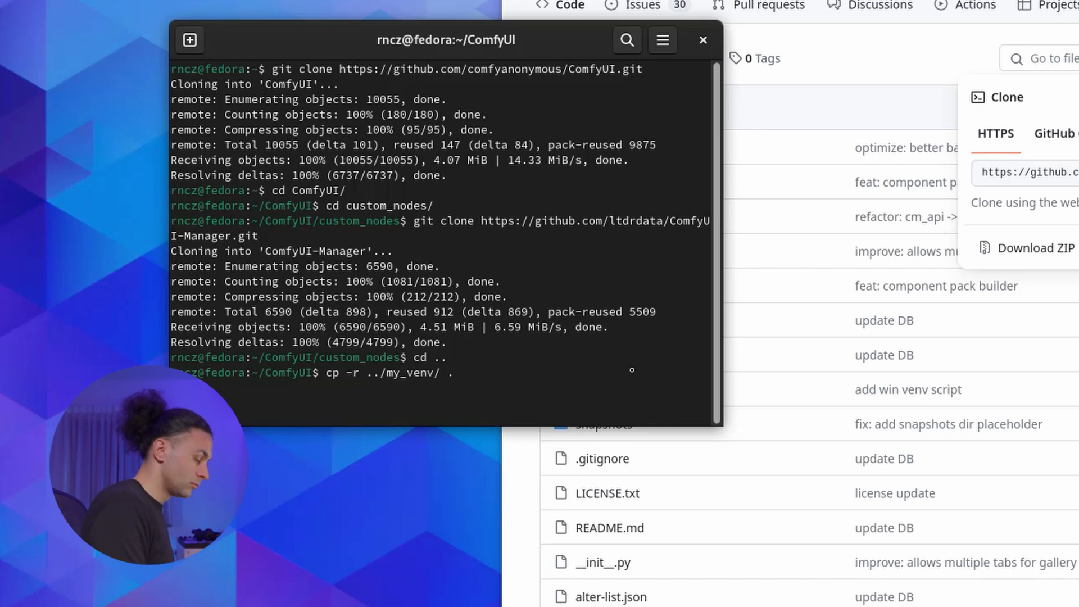
Step: Activate the environment with source my_venv/bin/activate
text(sou)
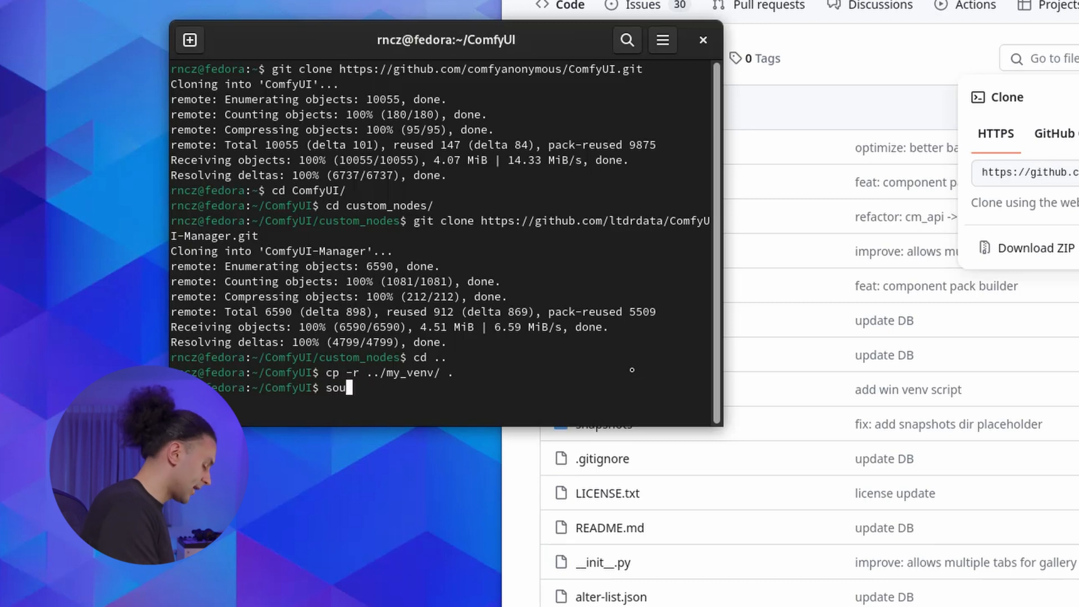
text(rce)
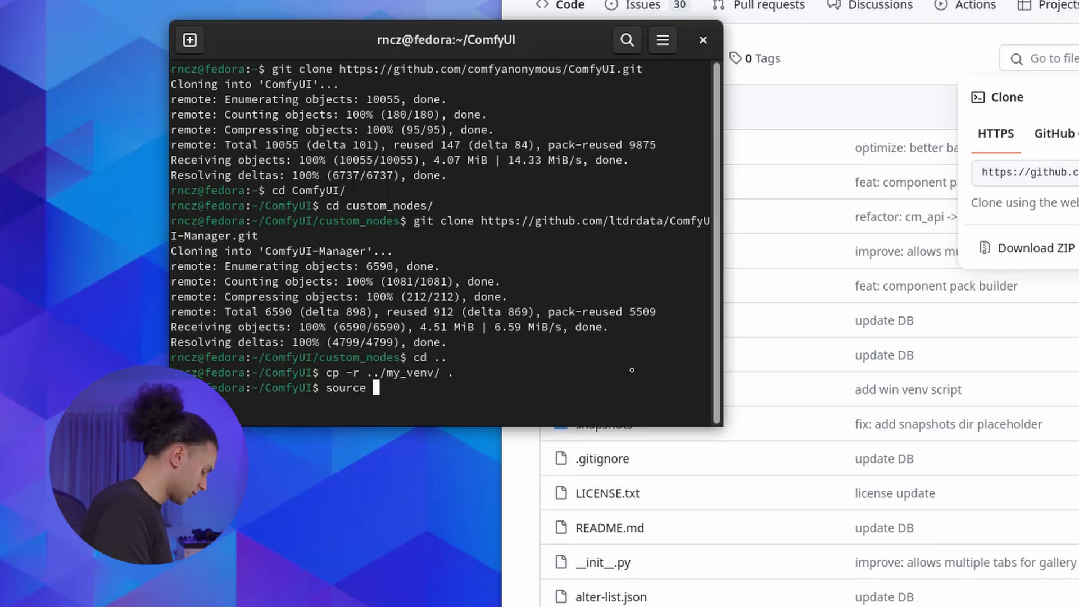
text(my_venv/)
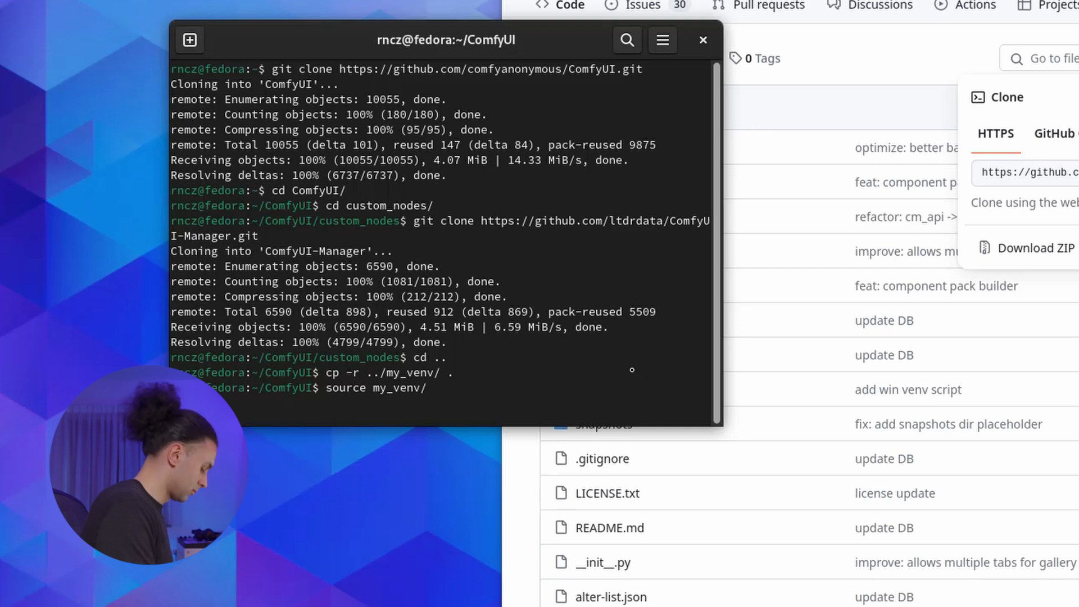
text(bin/ac)
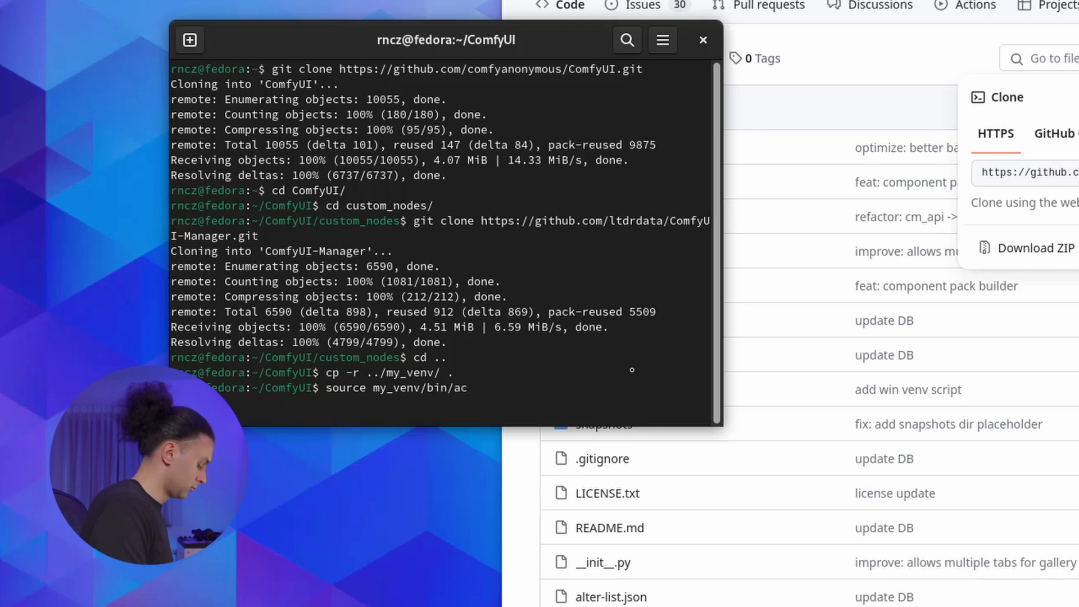
key(Return)
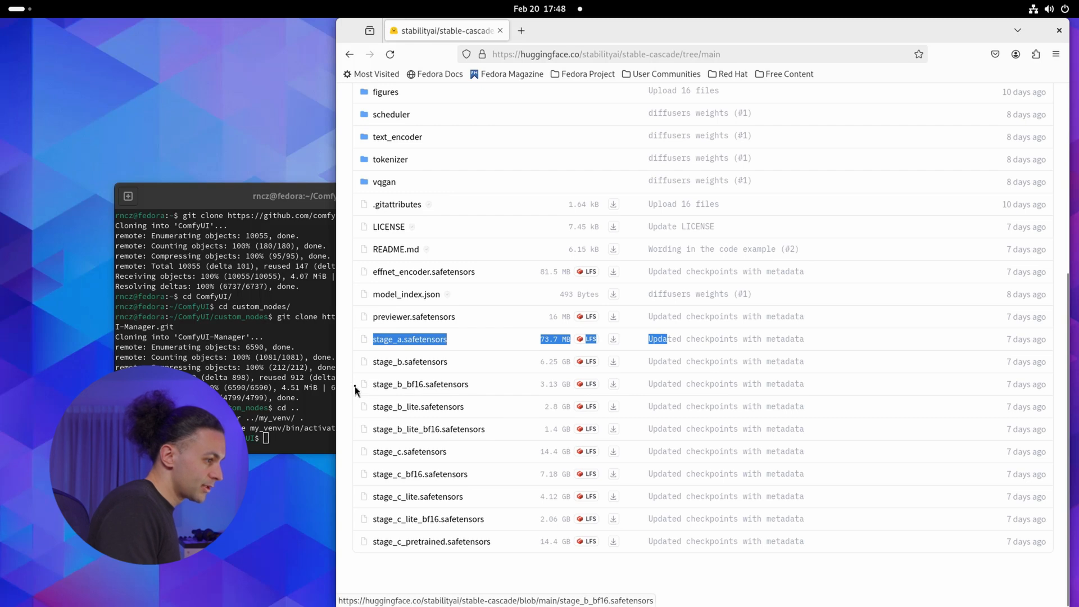
Step: Highlight stage_b_bf16.safetensors and enter the text_encoder folder on Hugging Face
click(419, 385)
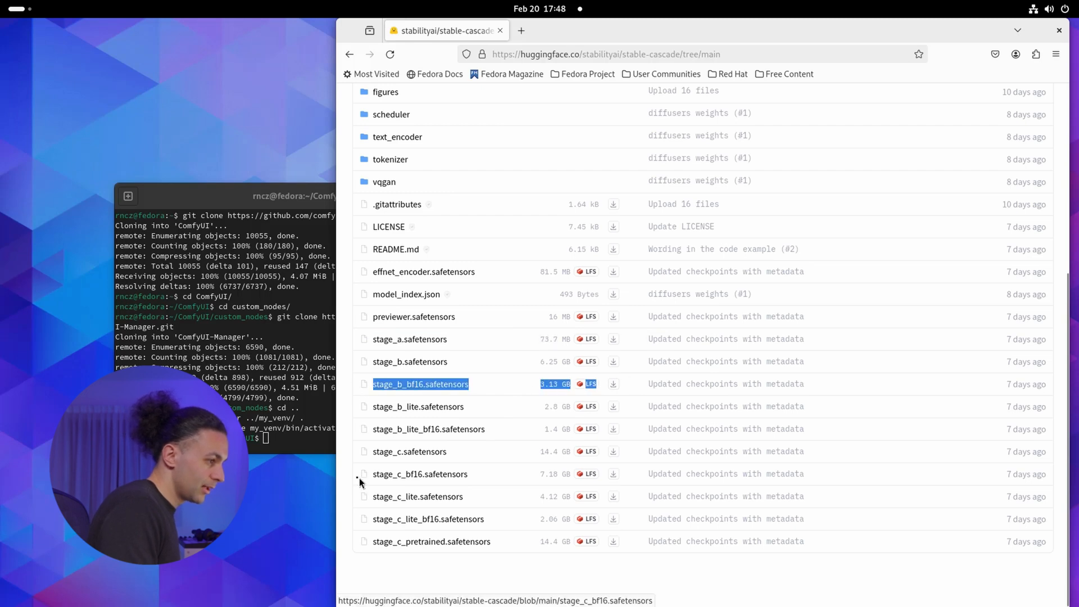
scroll(up, 3)
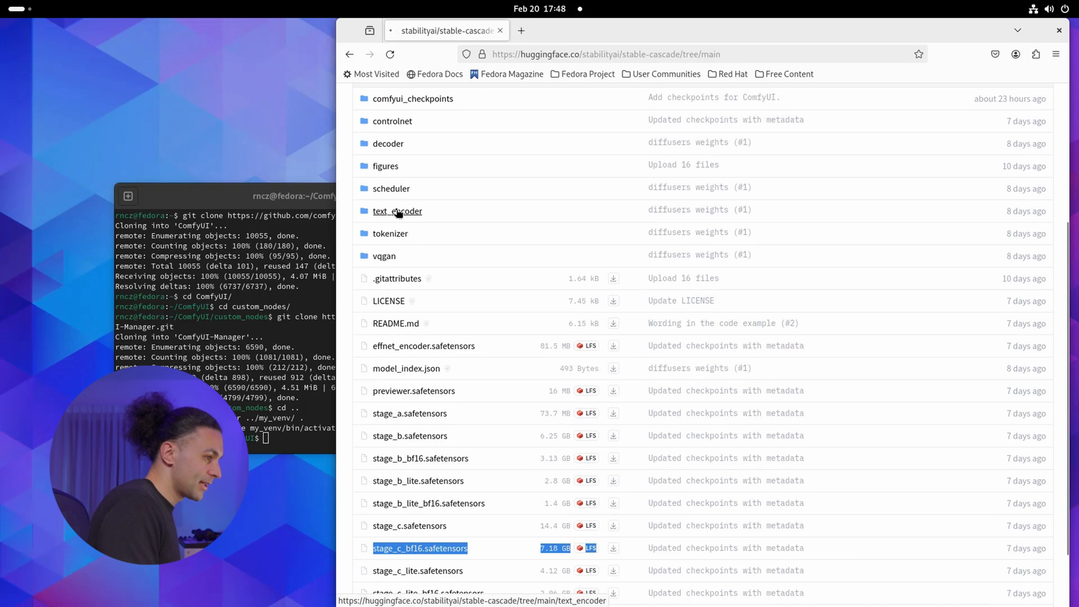
click(397, 211)
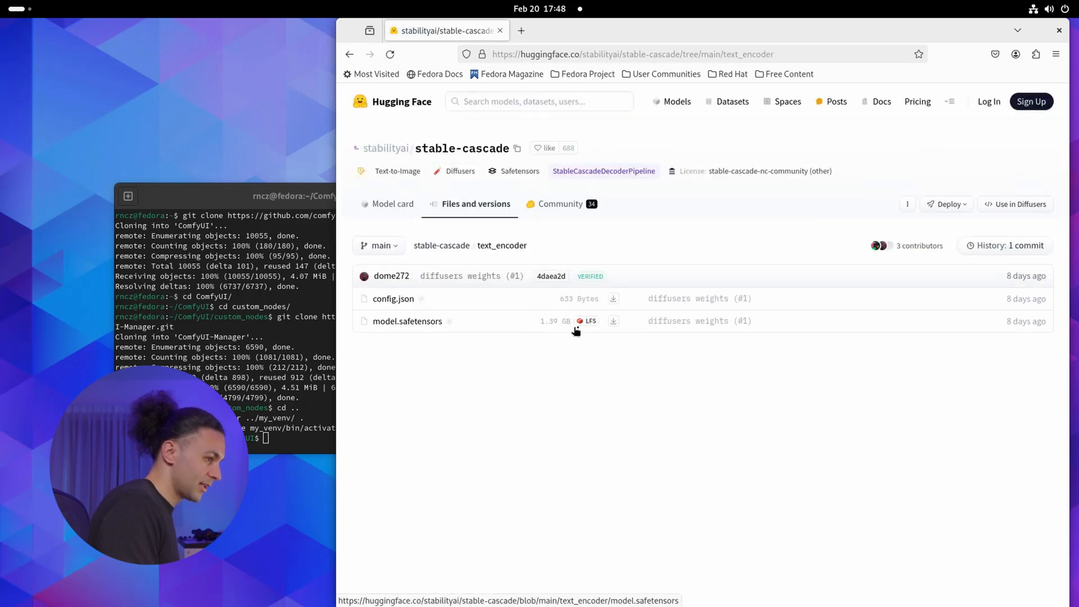
mouse_move(544, 321)
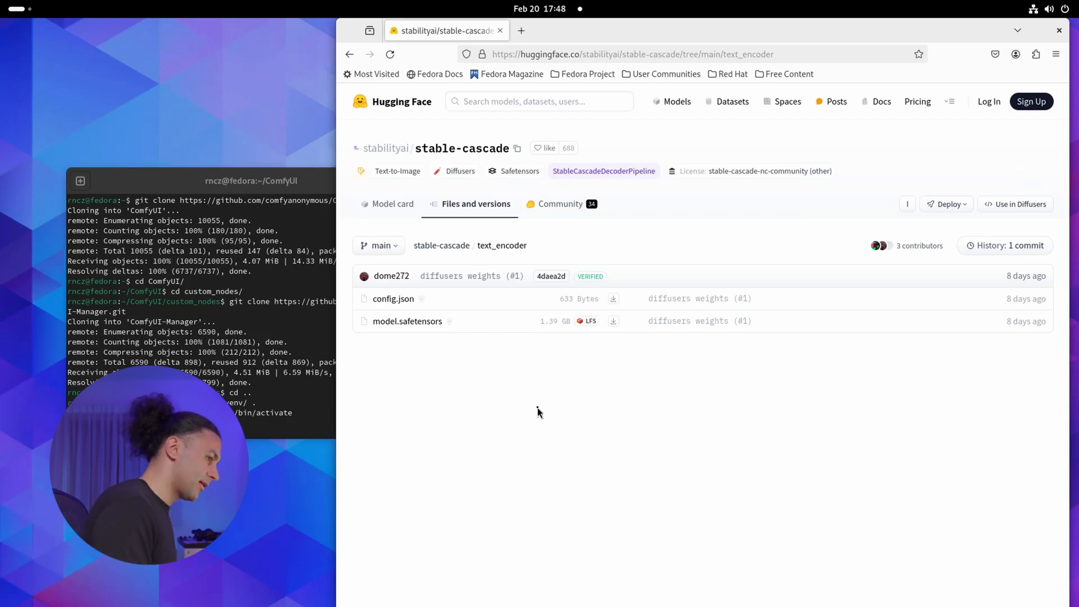
Step: Copy stage_a.safetensors from ../Downloads into models/vae/
click(250, 180)
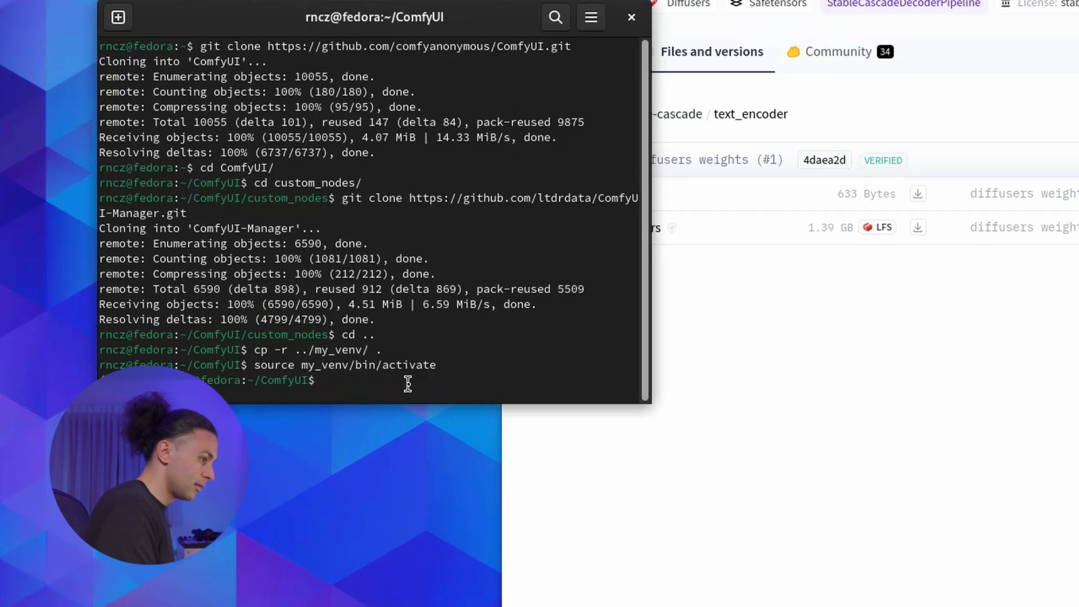
text(cp ../Downloads/)
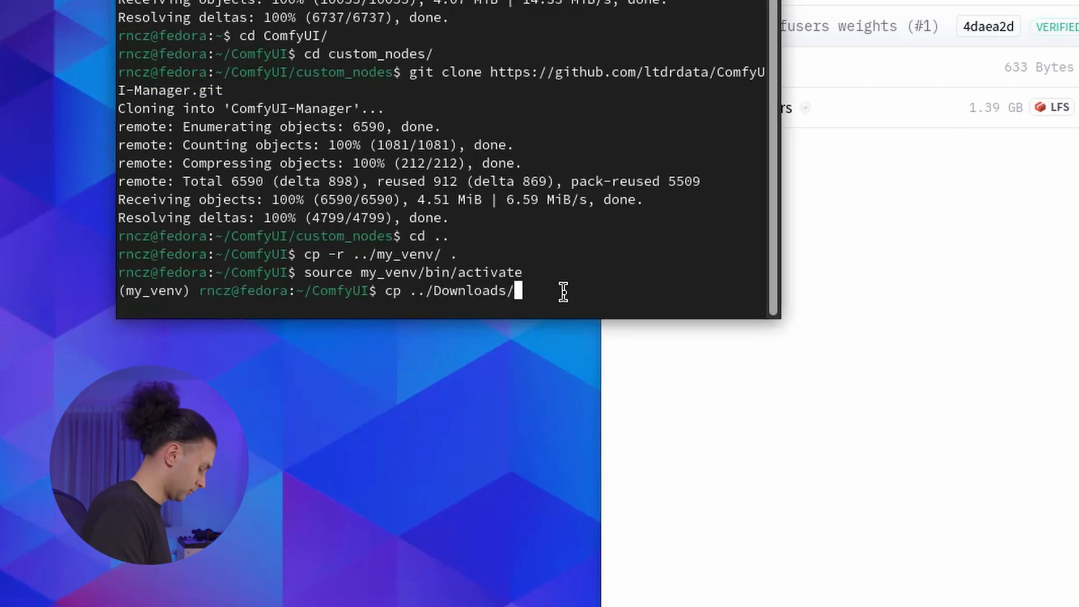
text(stage_)
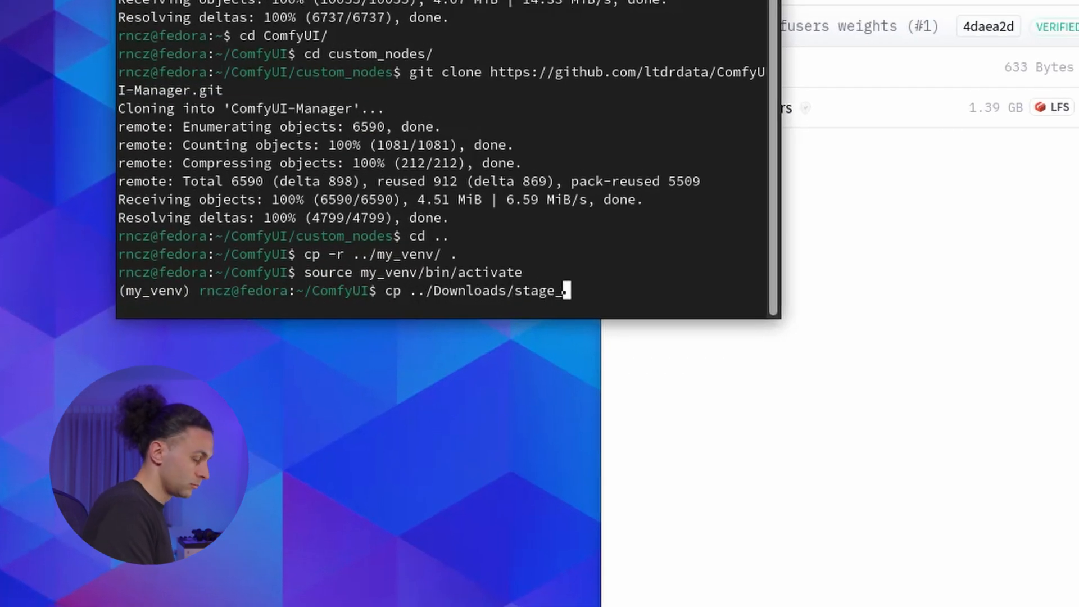
key(Tab)
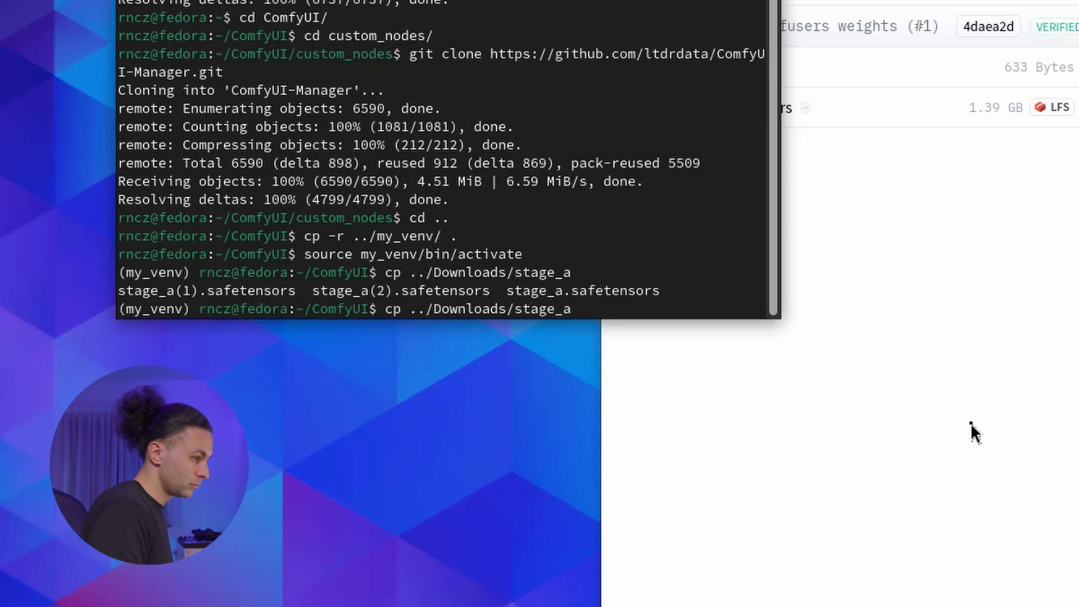
text(.safetensors)
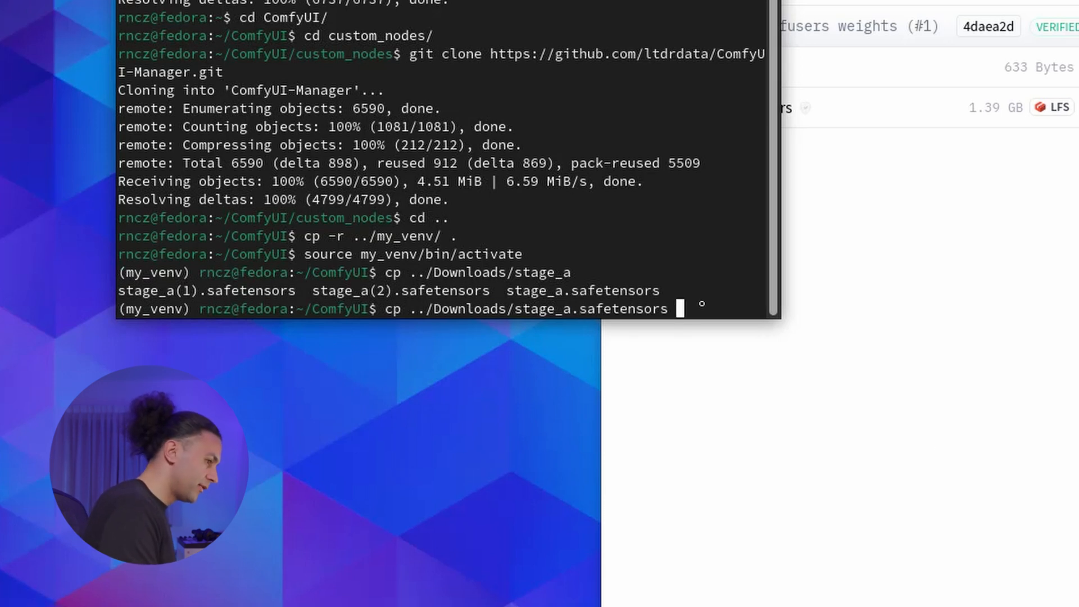
text(models/v)
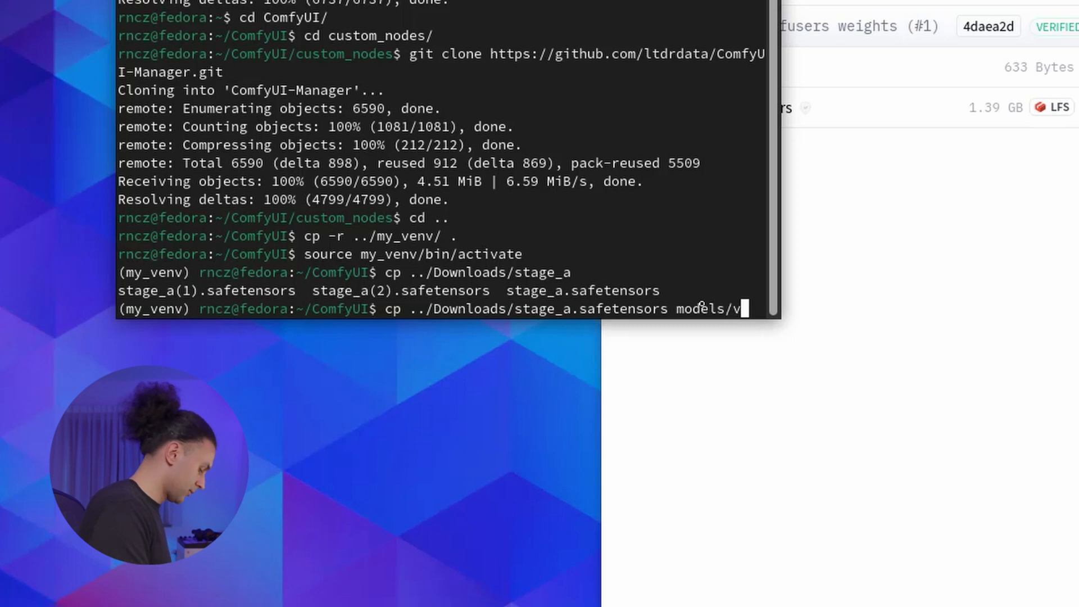
text(ae)
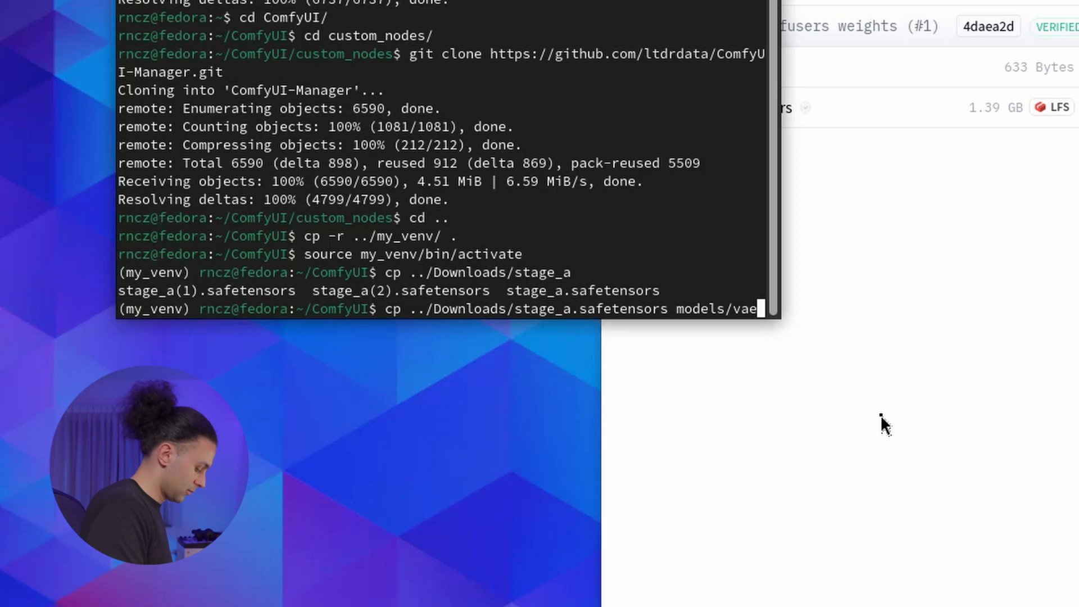
text(/)
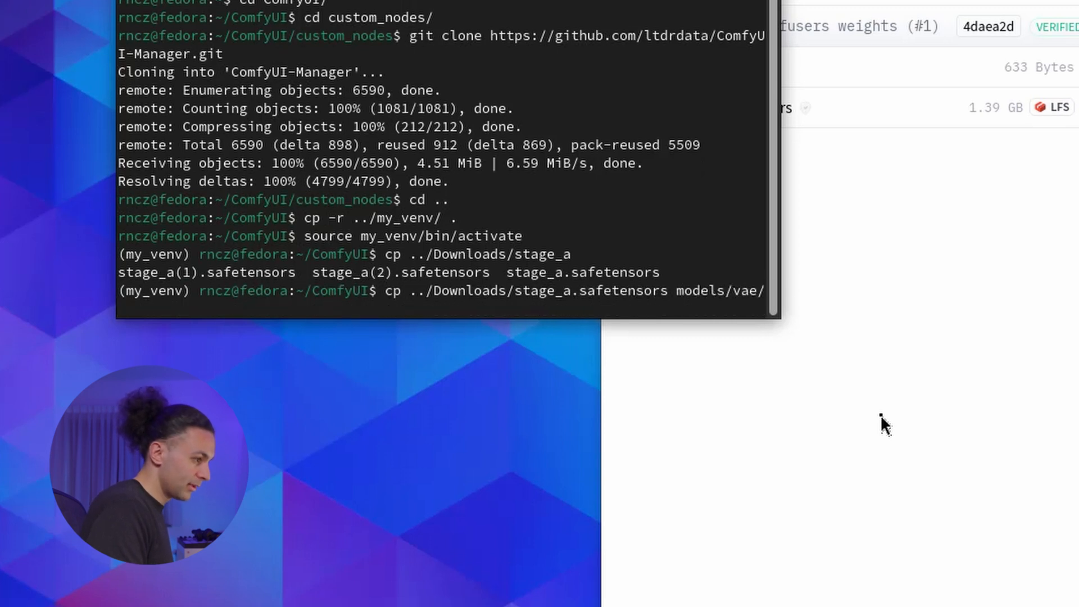
Step: Copy stage_b_bf16 and stage_c_bf16 into models/unet and model.safetensors into models/clip
text(cp ../Downloads/sta)
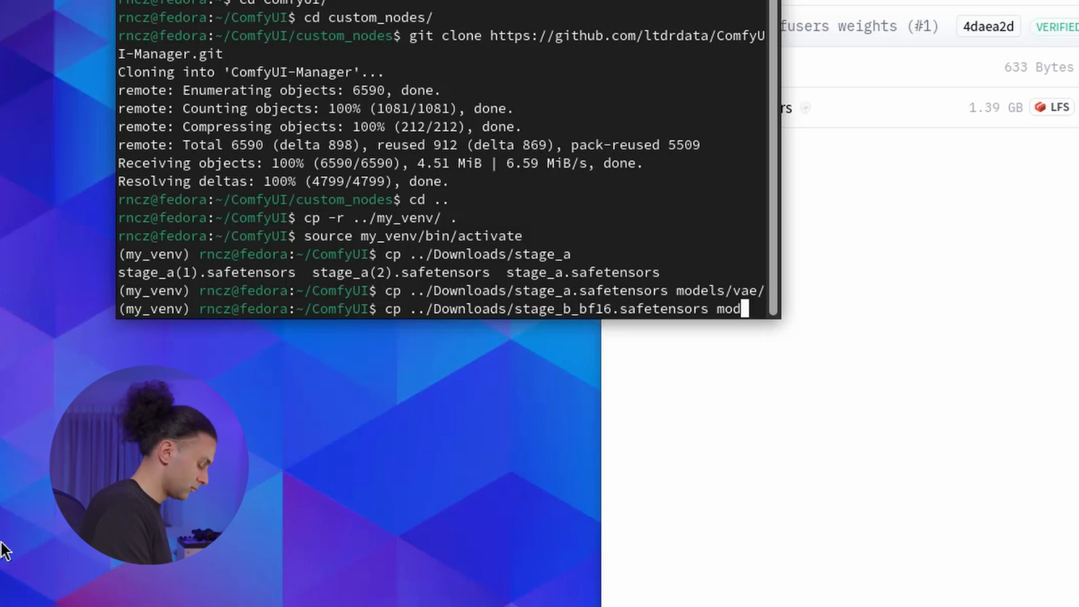
key(Return)
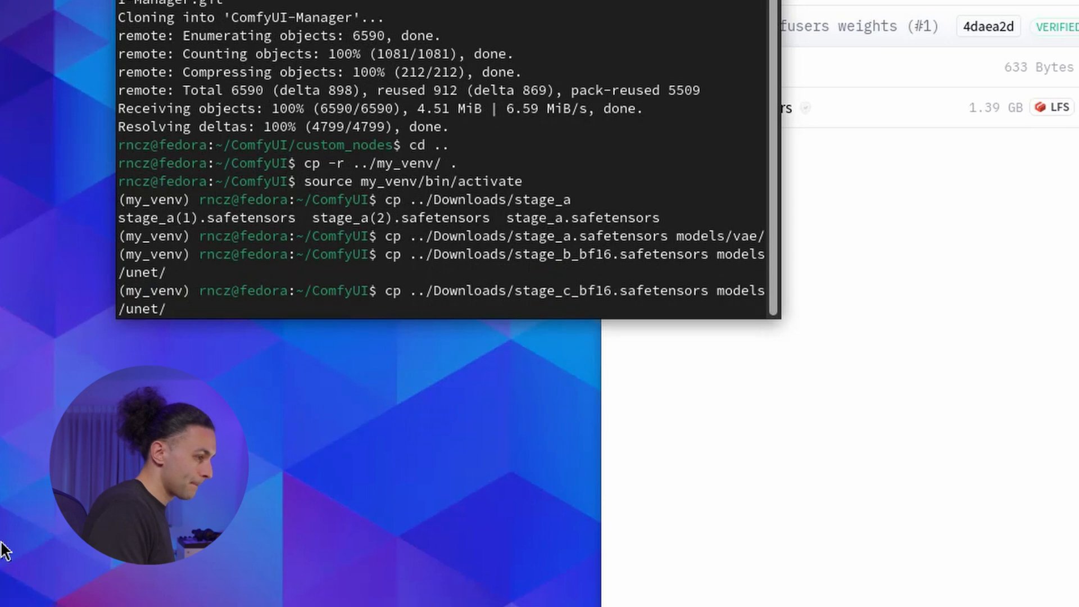
key(Return)
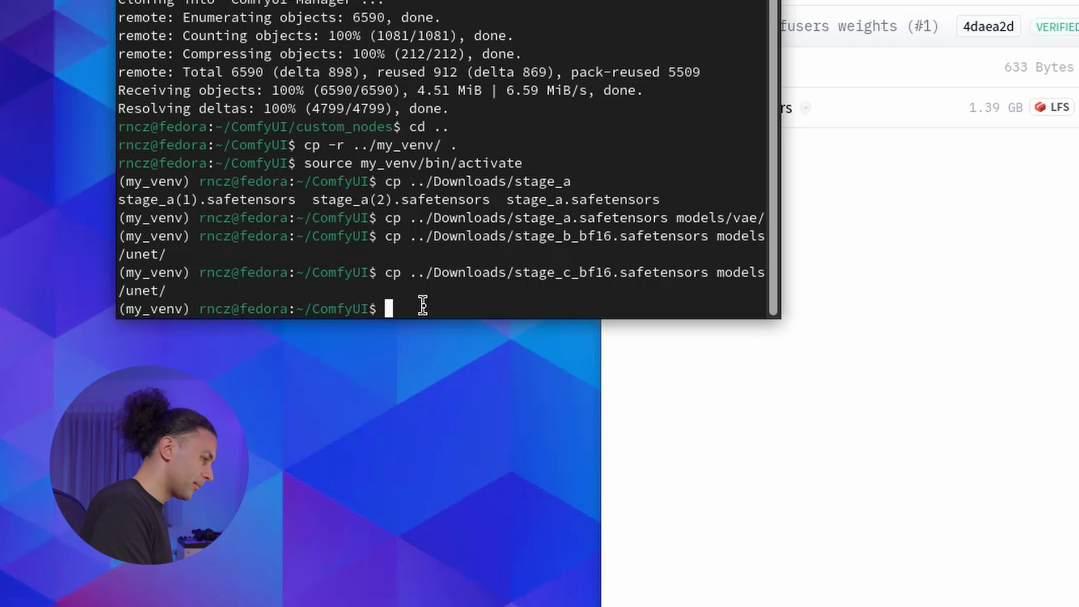
key(Return)
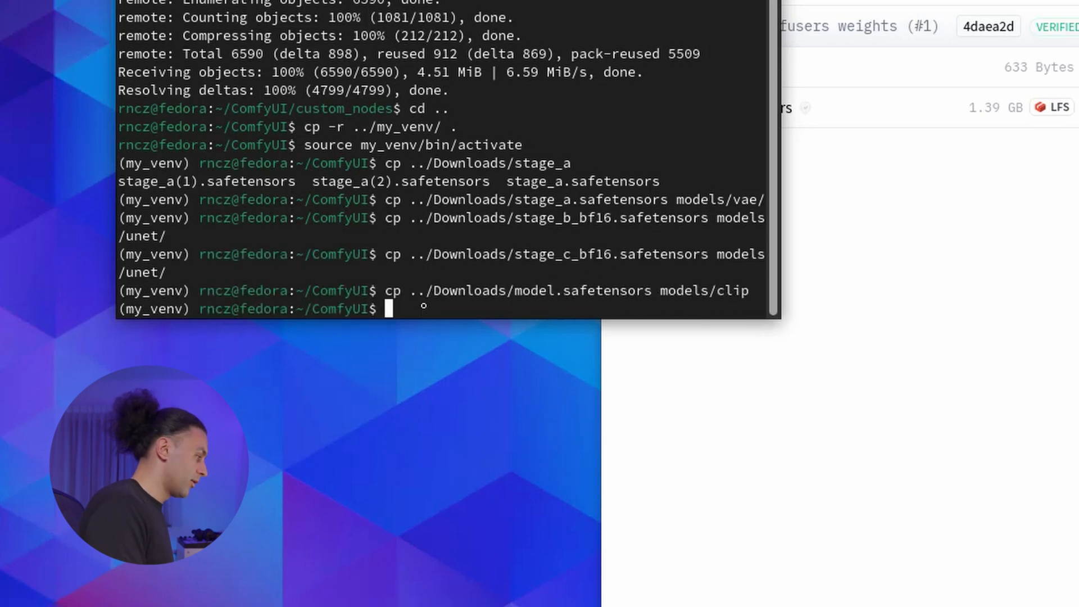
mouse_move(17, 306)
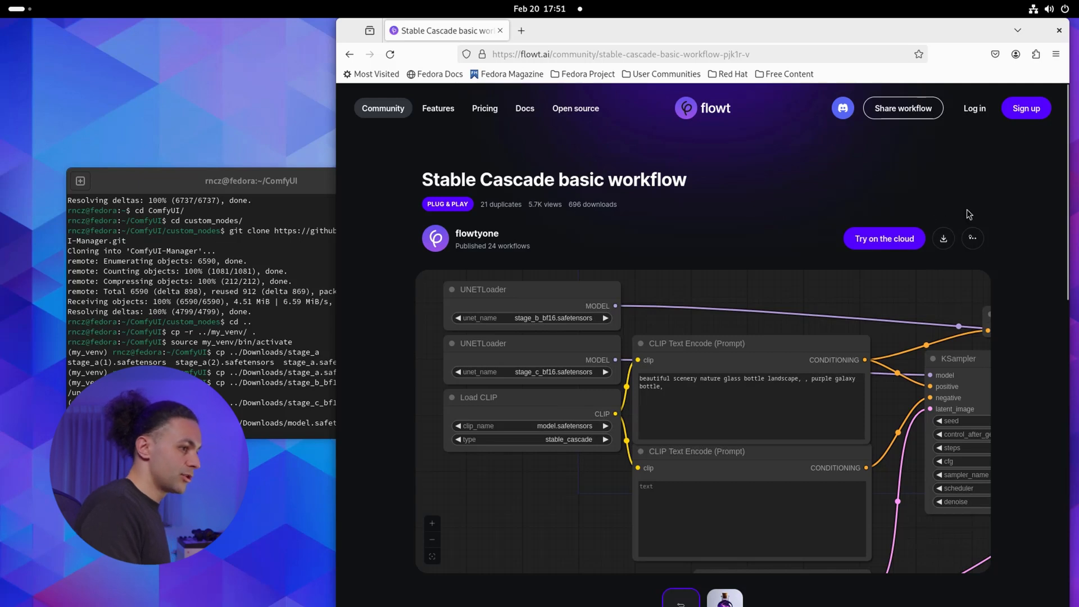
mouse_move(185, 185)
text(pytho)
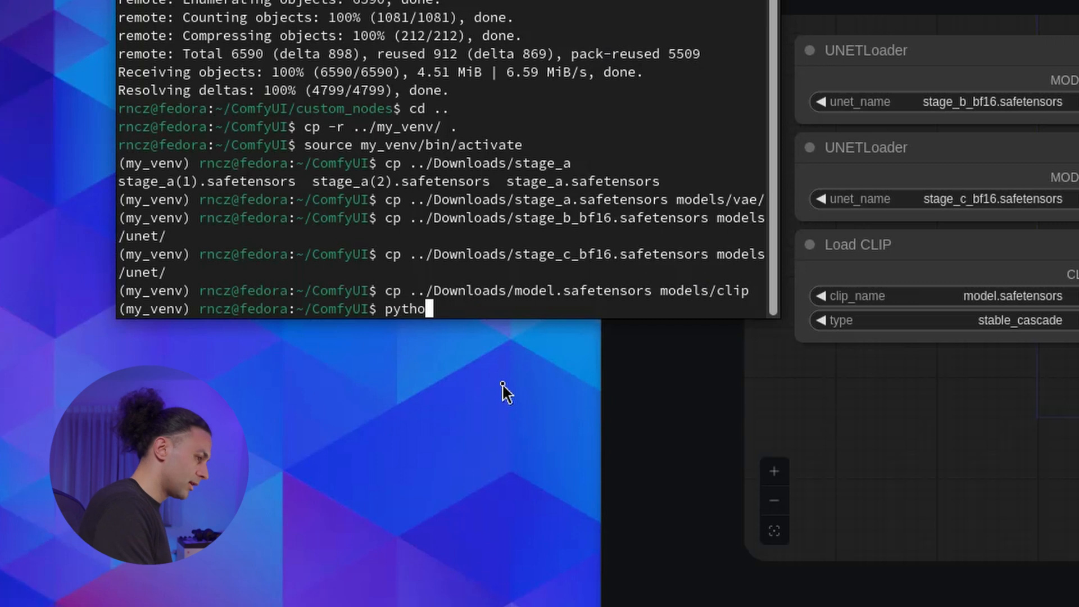
text(n main.py)
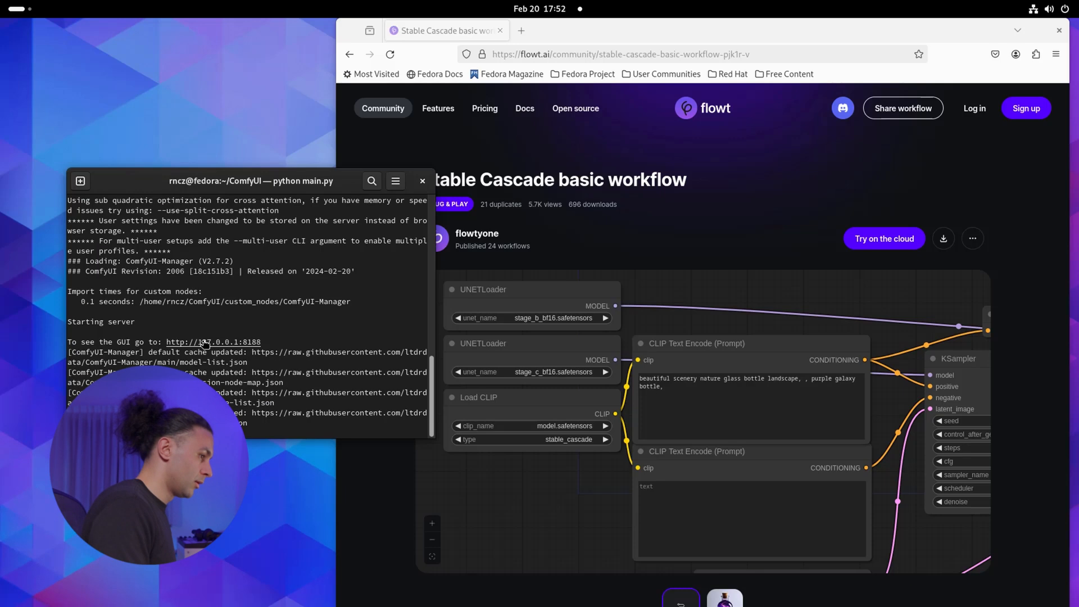
click(213, 342)
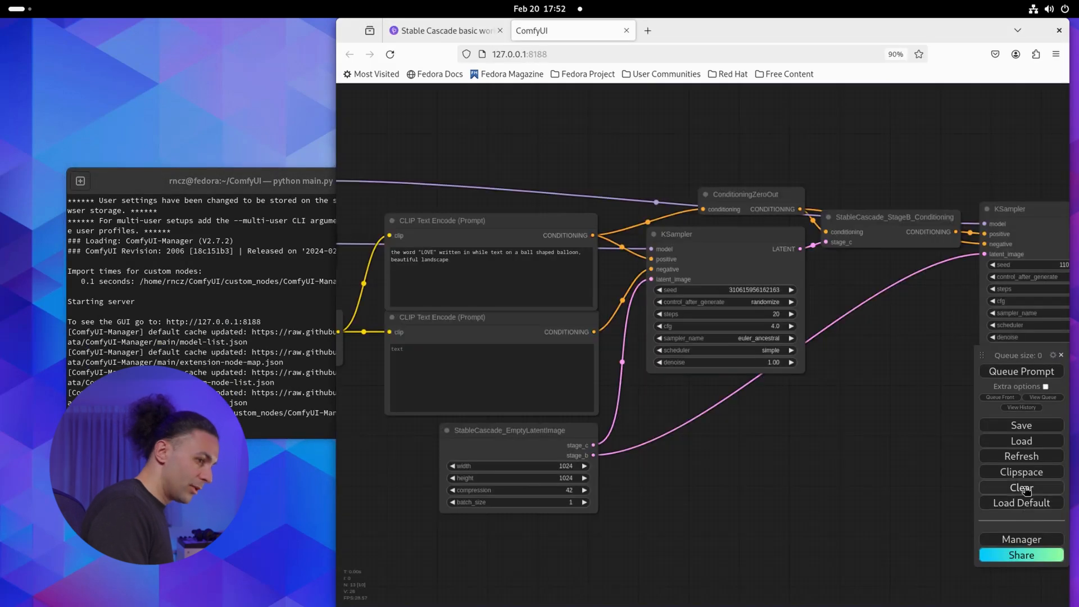
Step: Load stable-cascade-basic-workflow-pjk1r-v.json from Downloads onto the ComfyUI canvas
click(1022, 487)
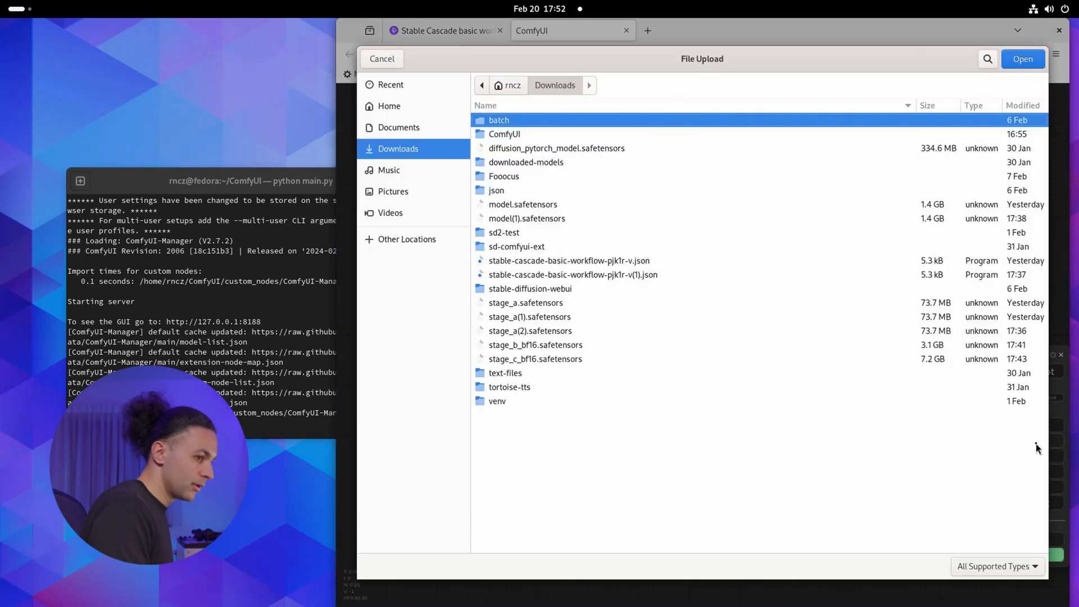
mouse_move(566, 178)
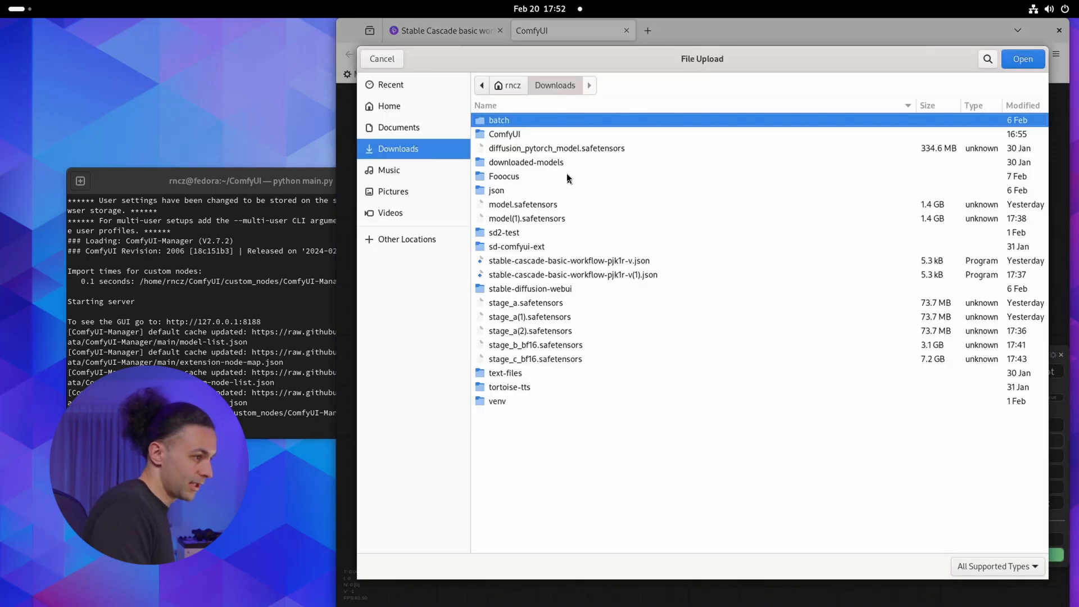
mouse_move(594, 269)
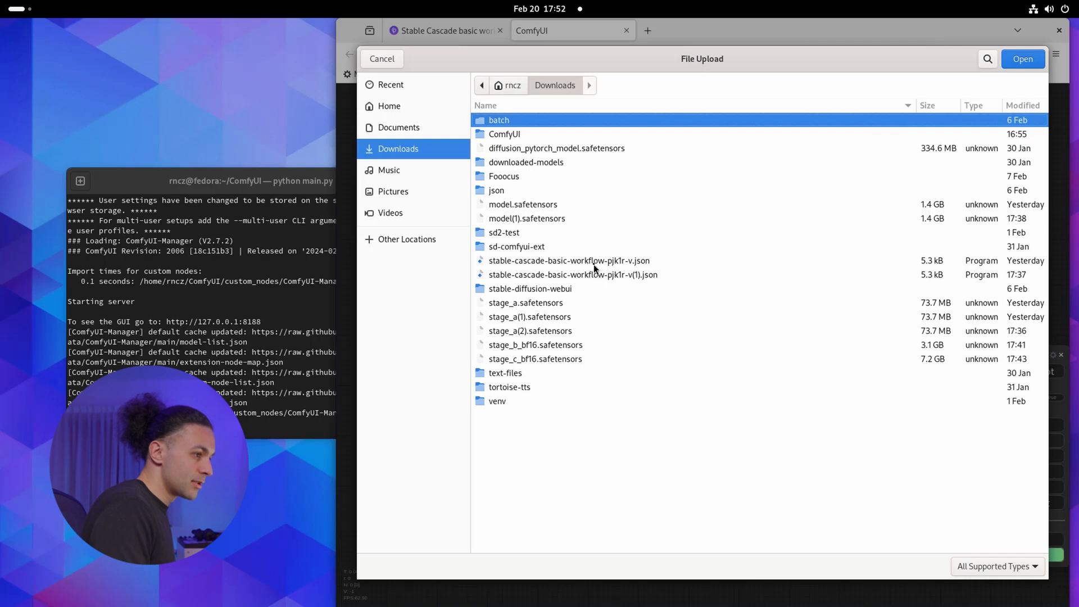
click(568, 260)
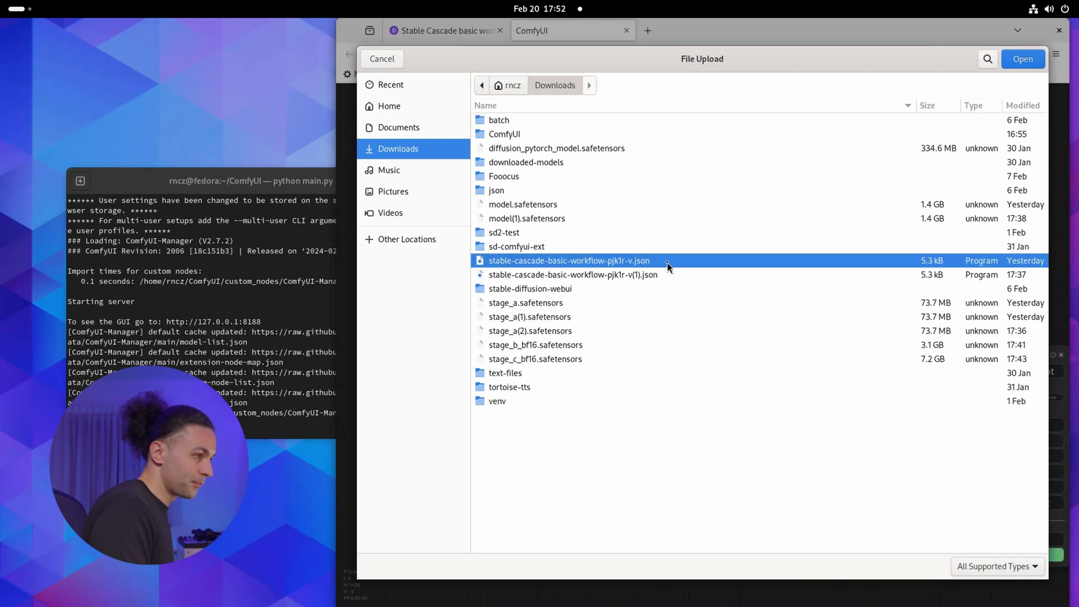
click(1022, 58)
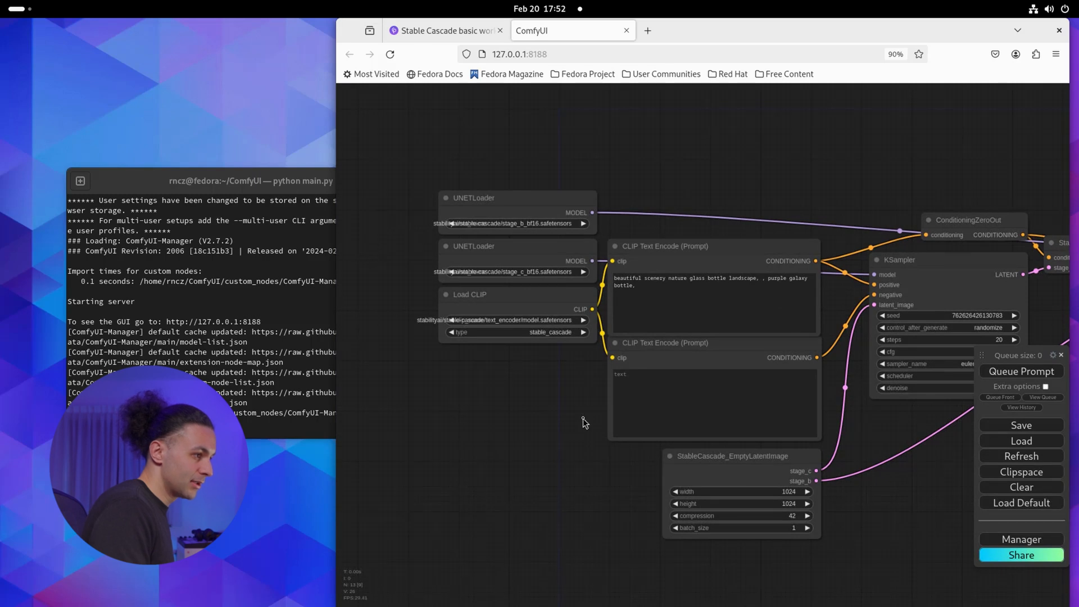
Step: Queue the workflow and dismiss the resulting validation error
click(1022, 370)
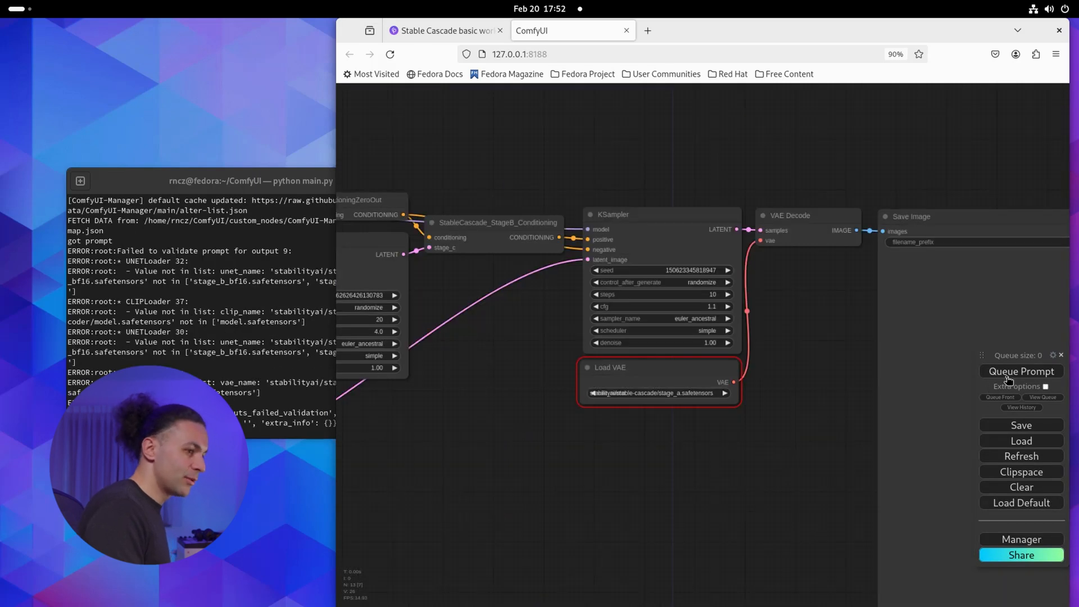
click(1022, 371)
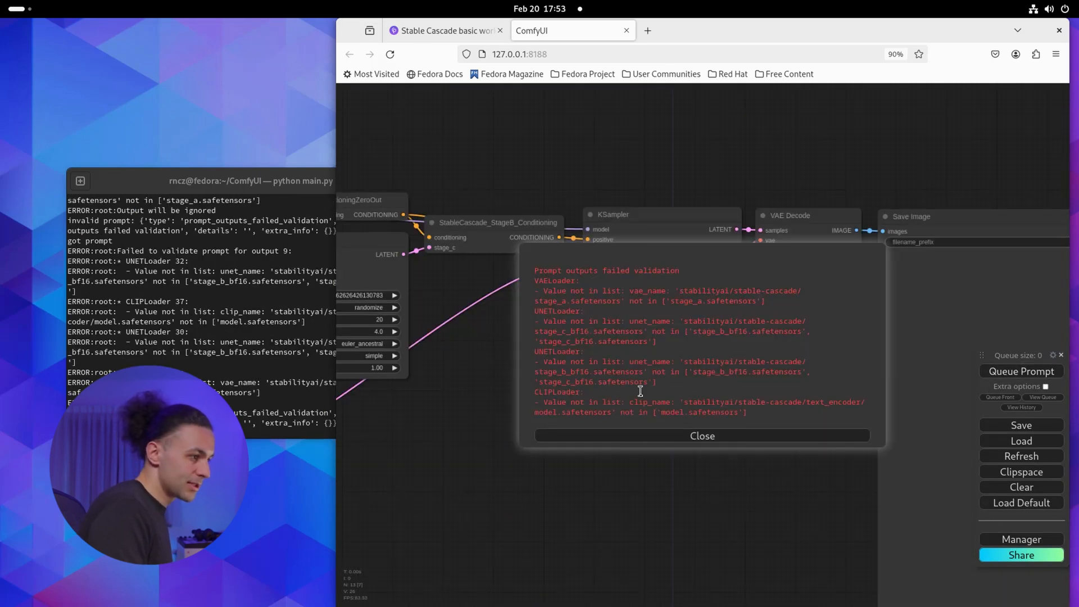
click(700, 436)
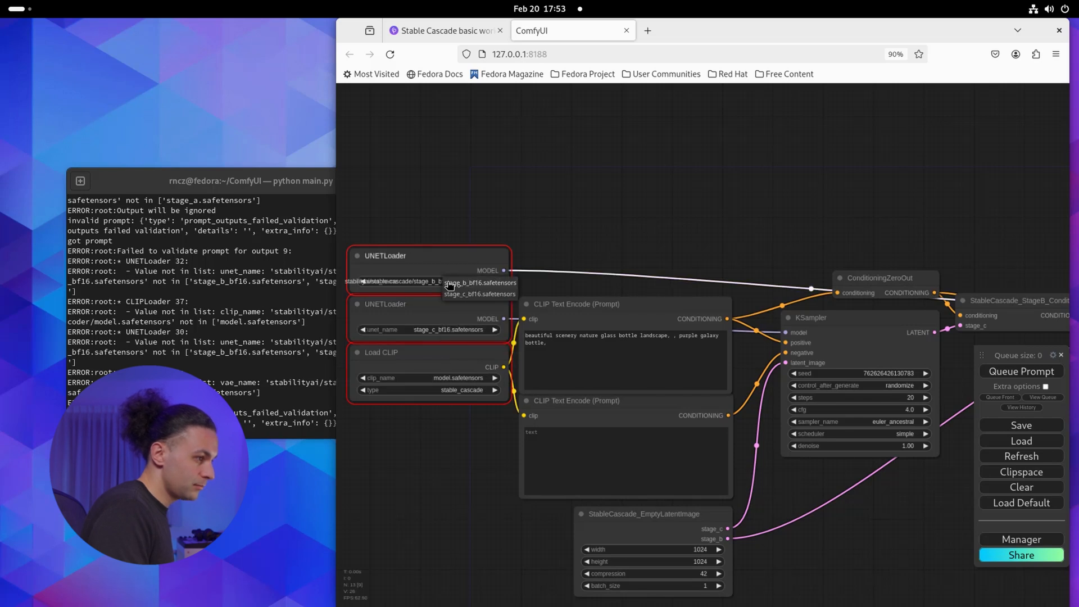
Step: Point the UNET loader at stage_b_bf16.safetensors and queue the corrected prompt
click(480, 282)
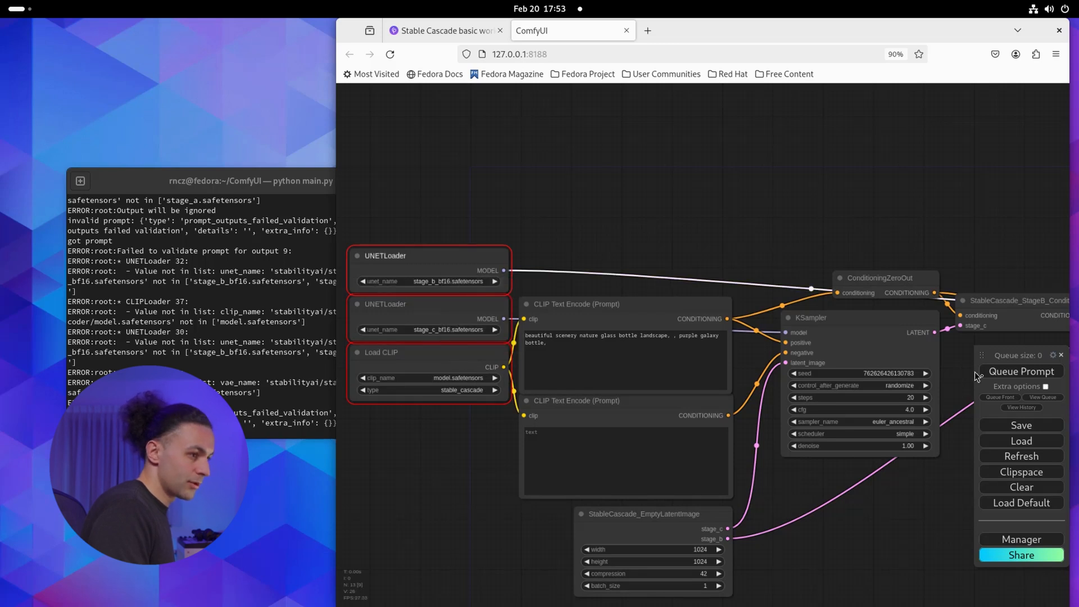
click(1022, 371)
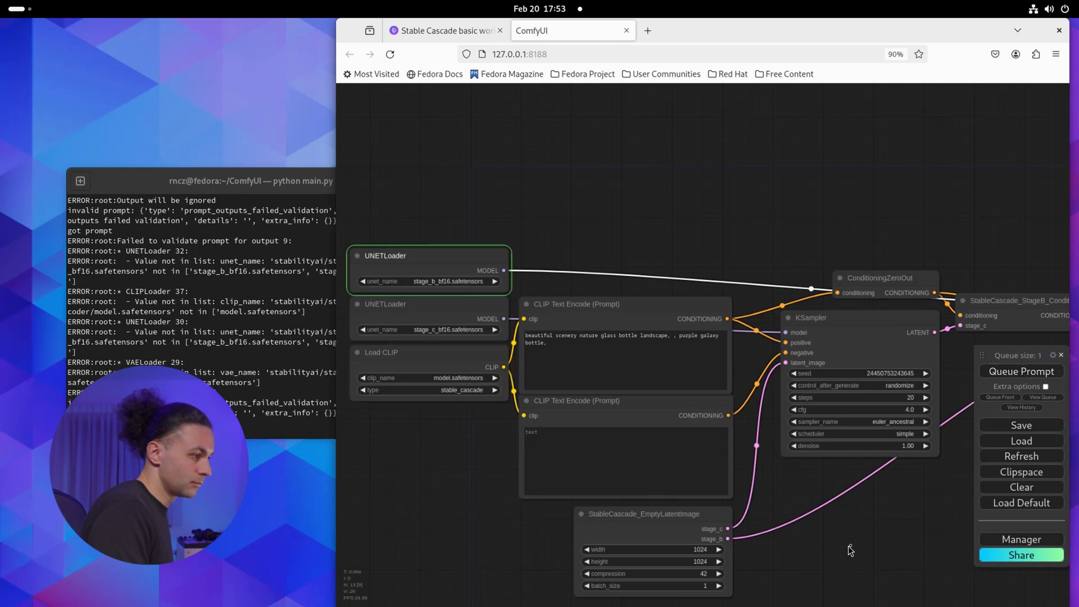
click(1020, 371)
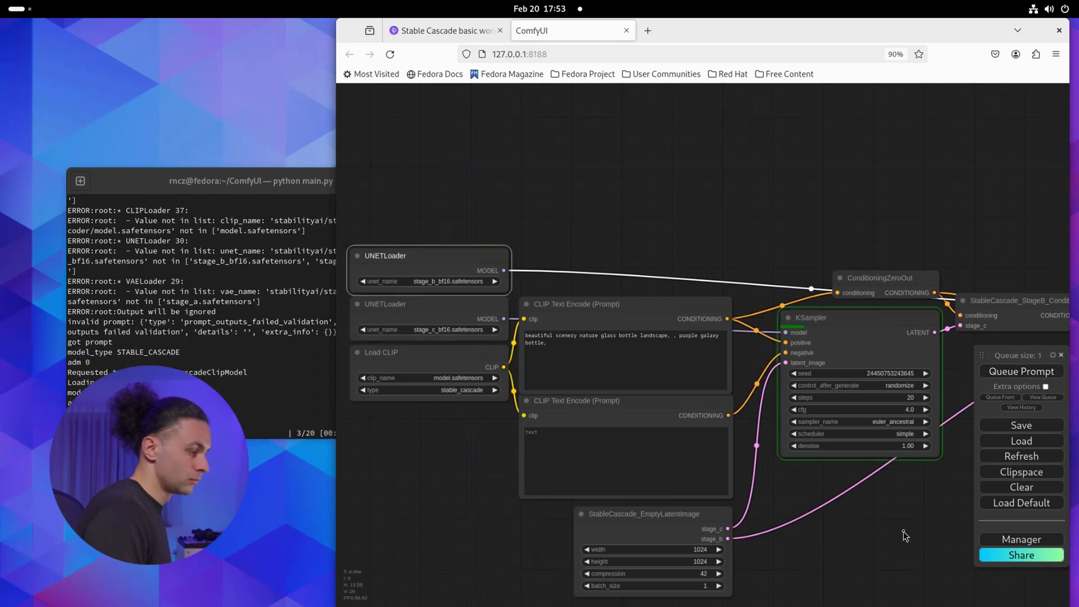